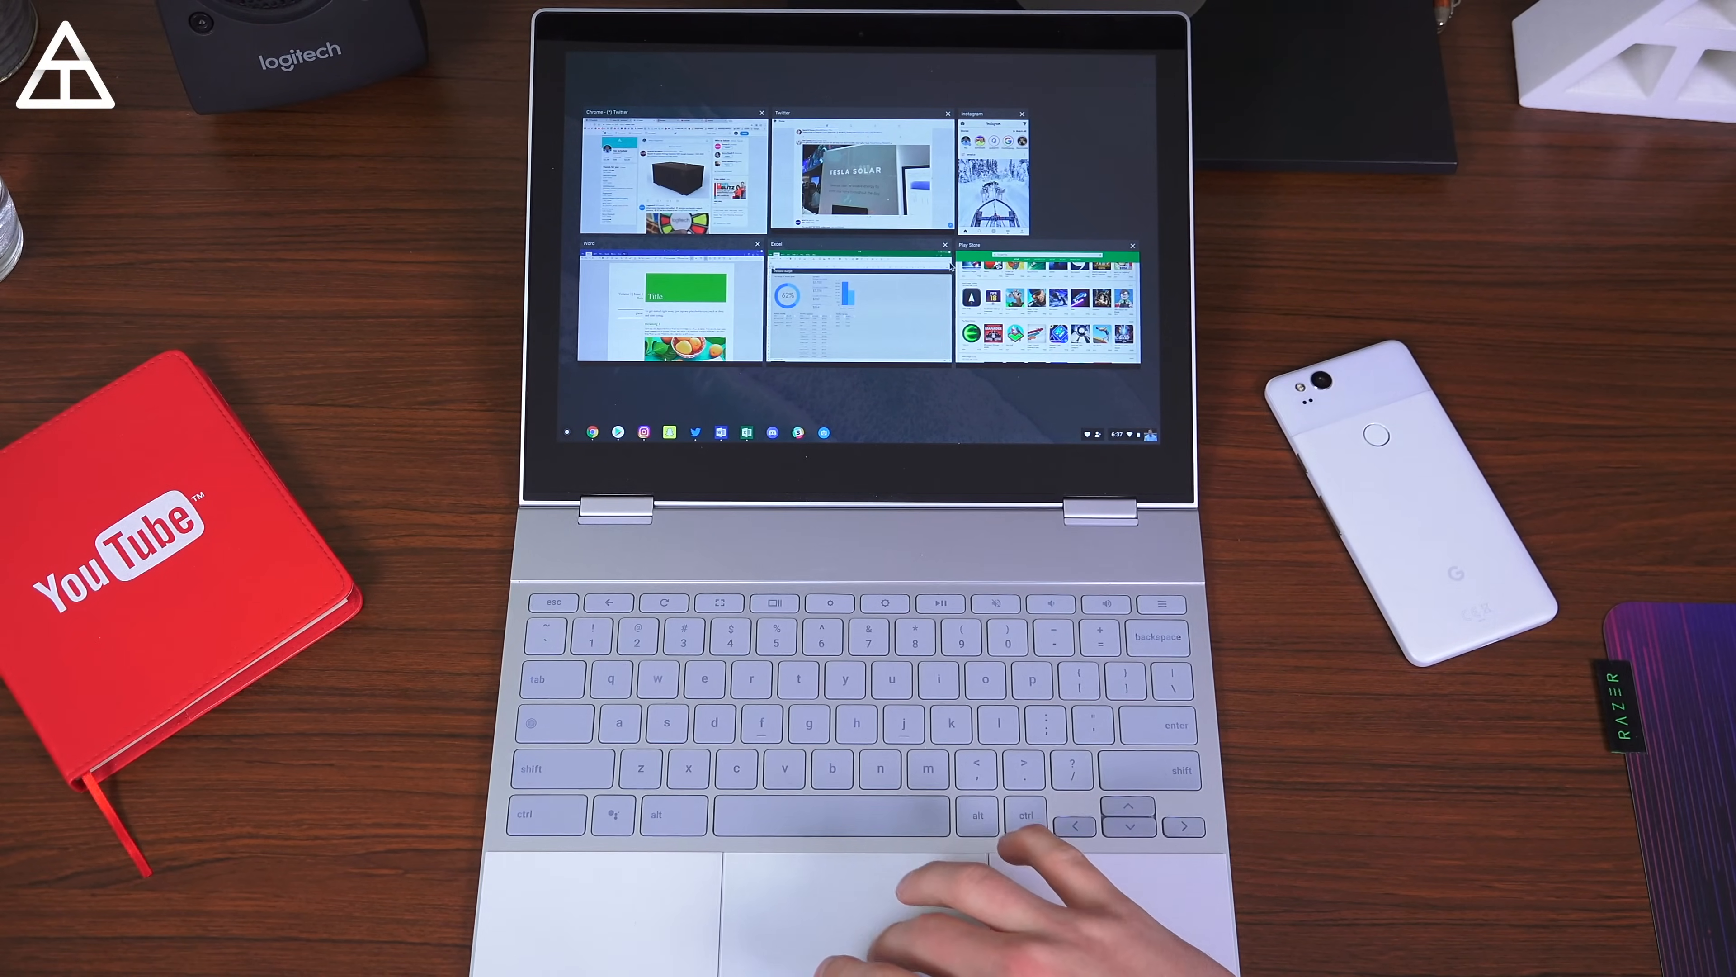
# Bring the Chrome window forward and switch through the Facebook, Android subreddit and Google+ tabs
pyautogui.click(1042, 299)
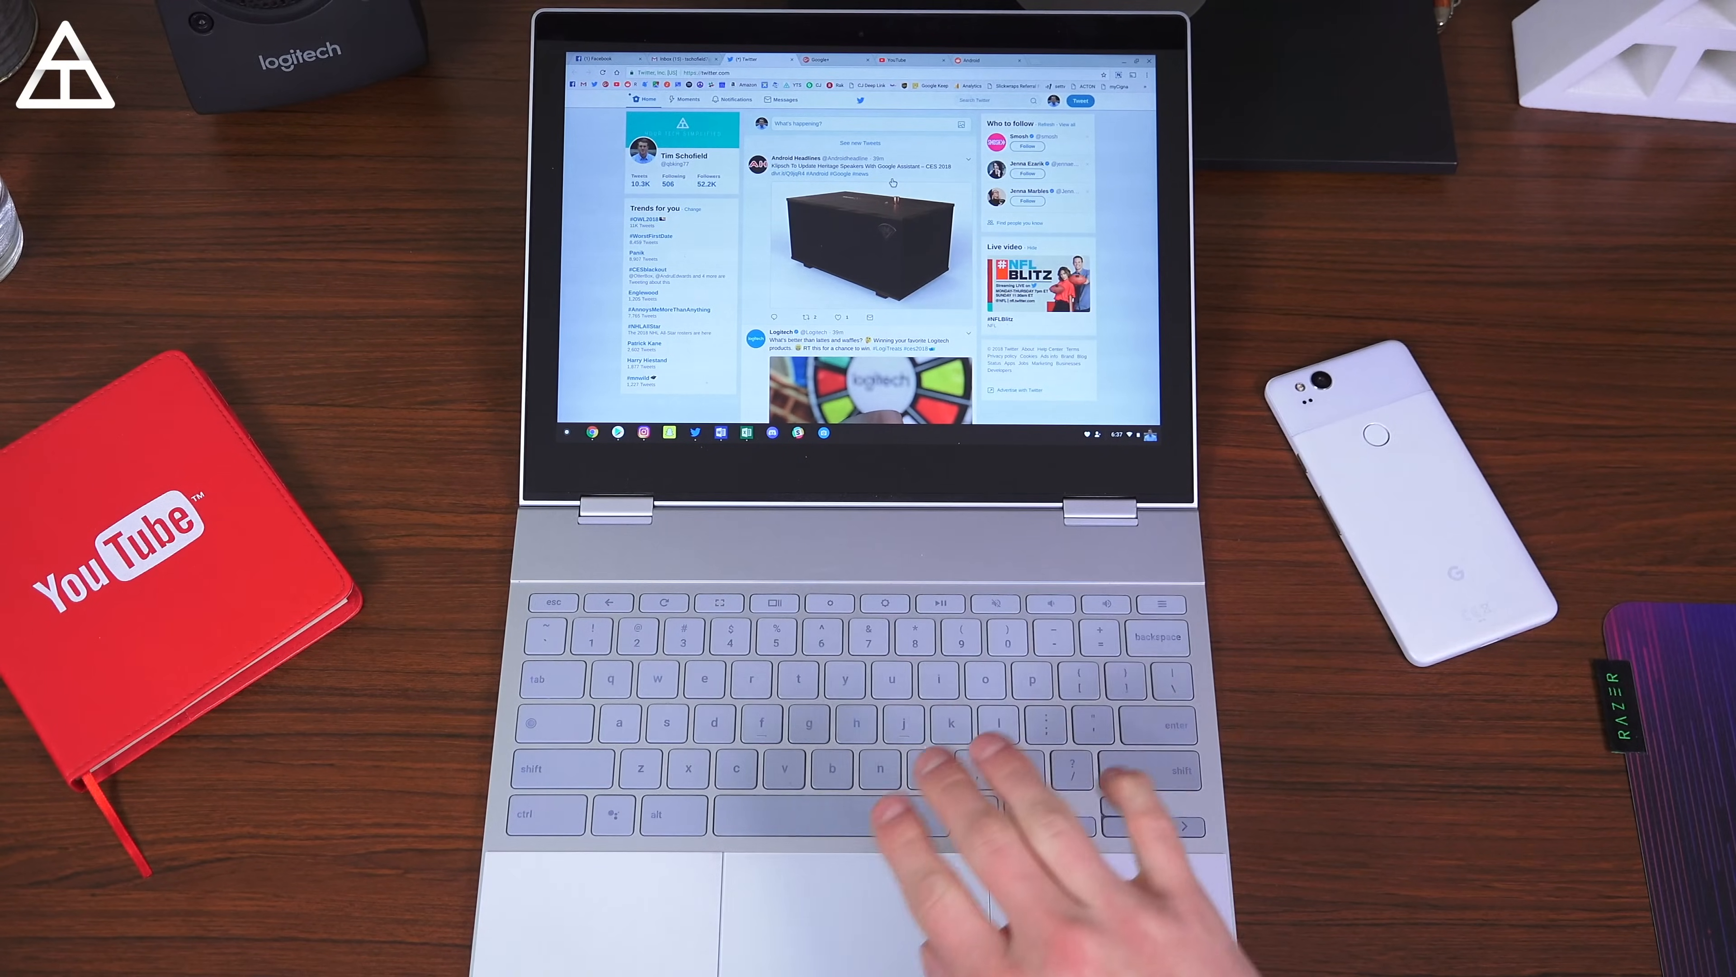
pyautogui.click(603, 59)
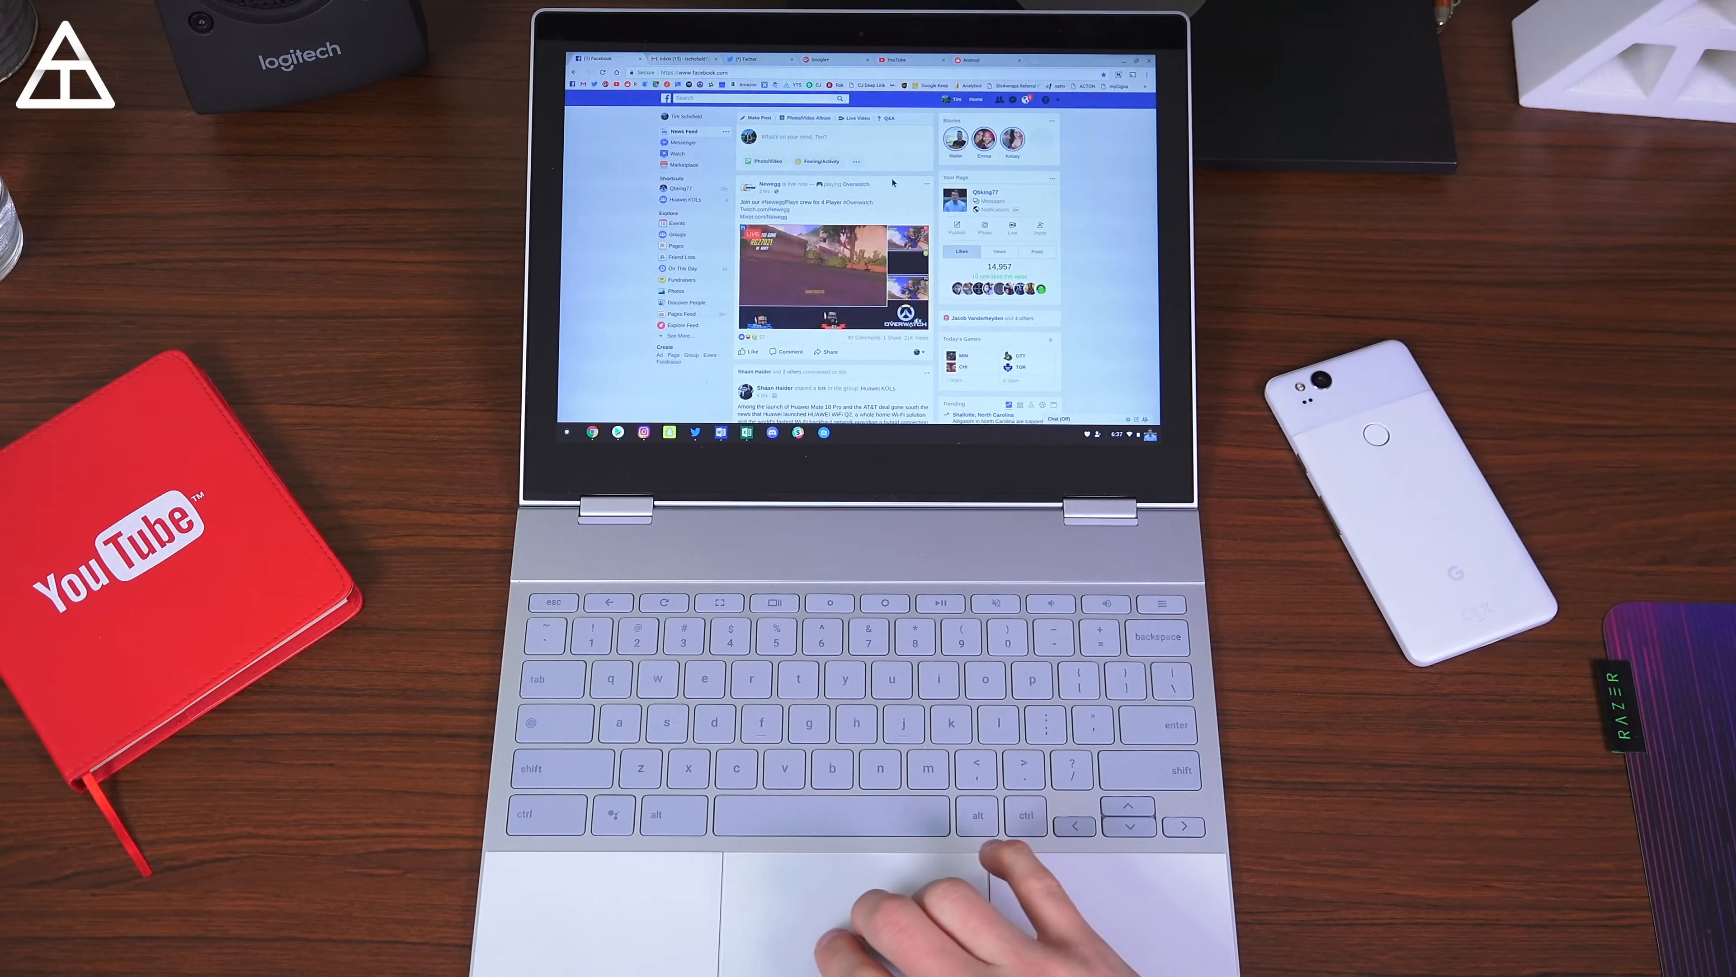
pyautogui.click(893, 60)
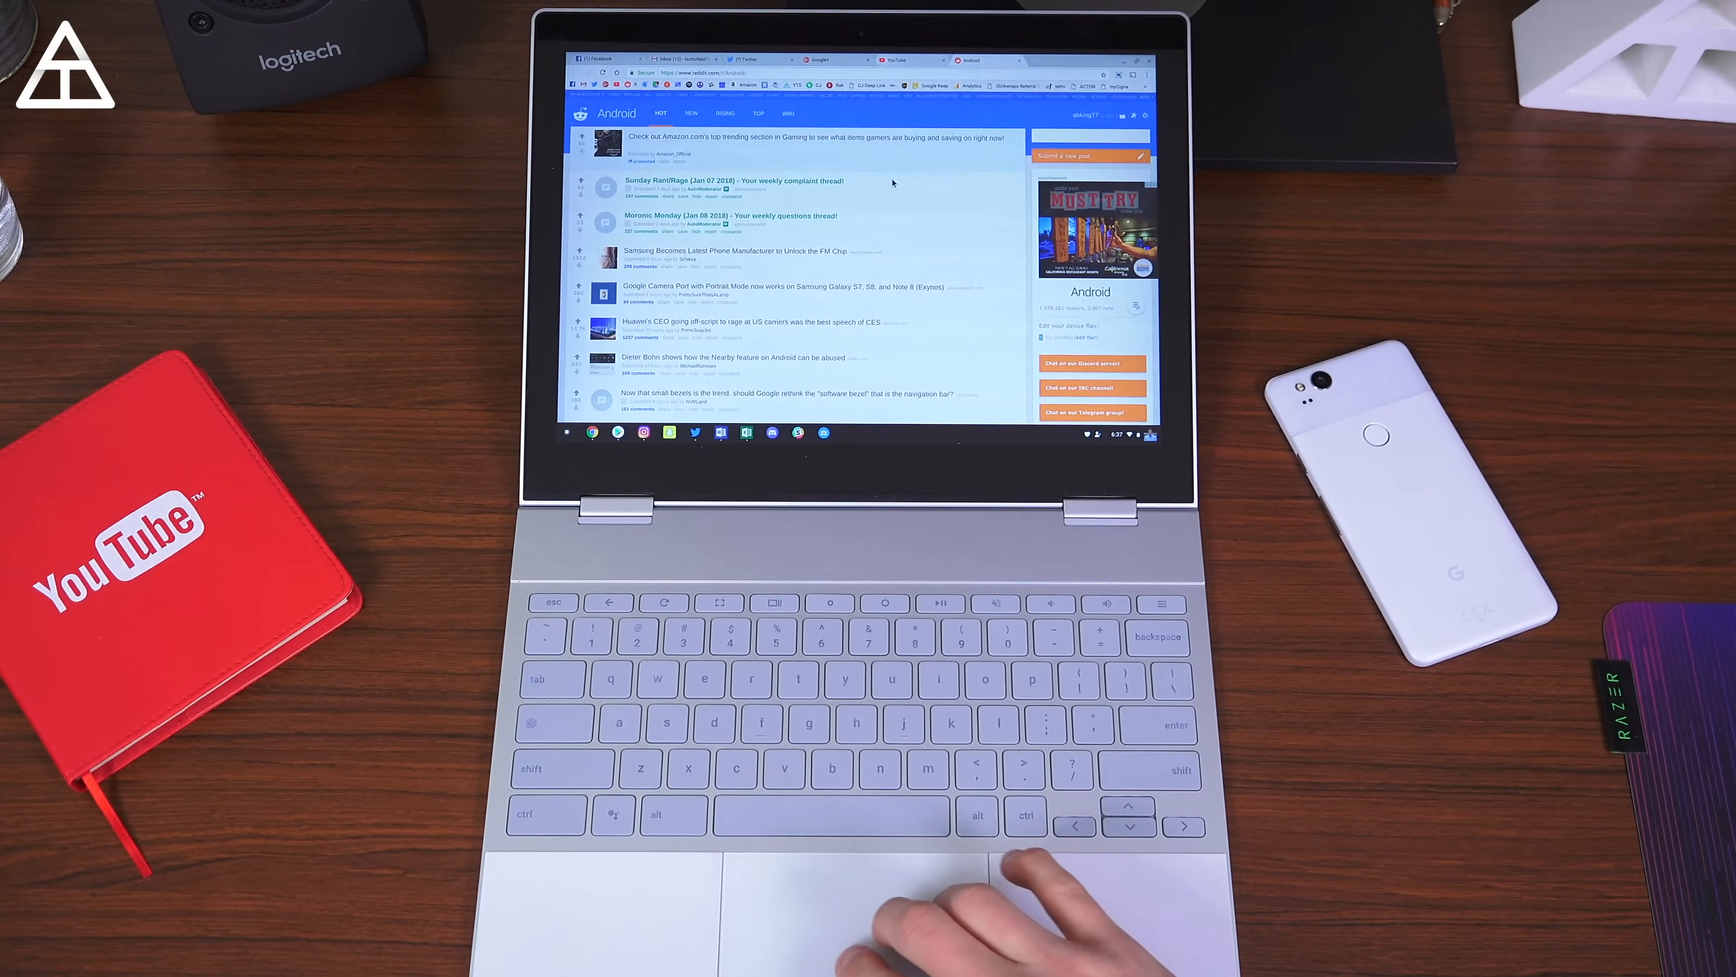
pyautogui.click(820, 59)
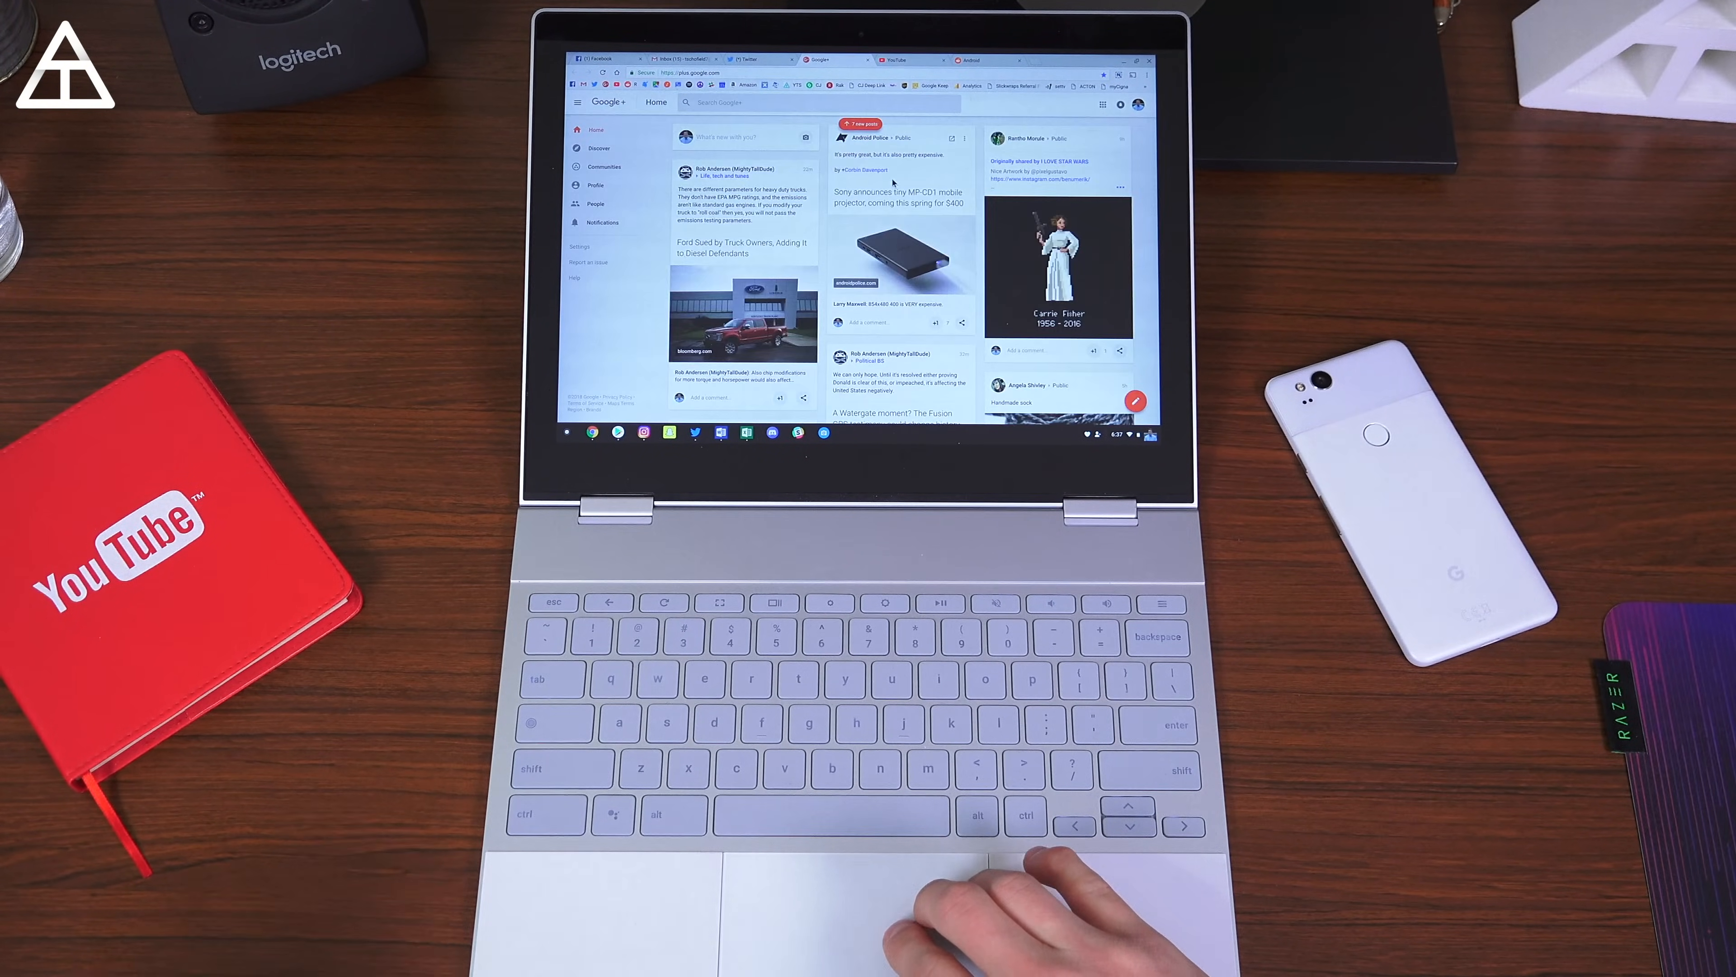
# Continue cycling through the subreddit, YouTube and Google+ tabs, ending on the Google+ feed
pyautogui.click(1010, 60)
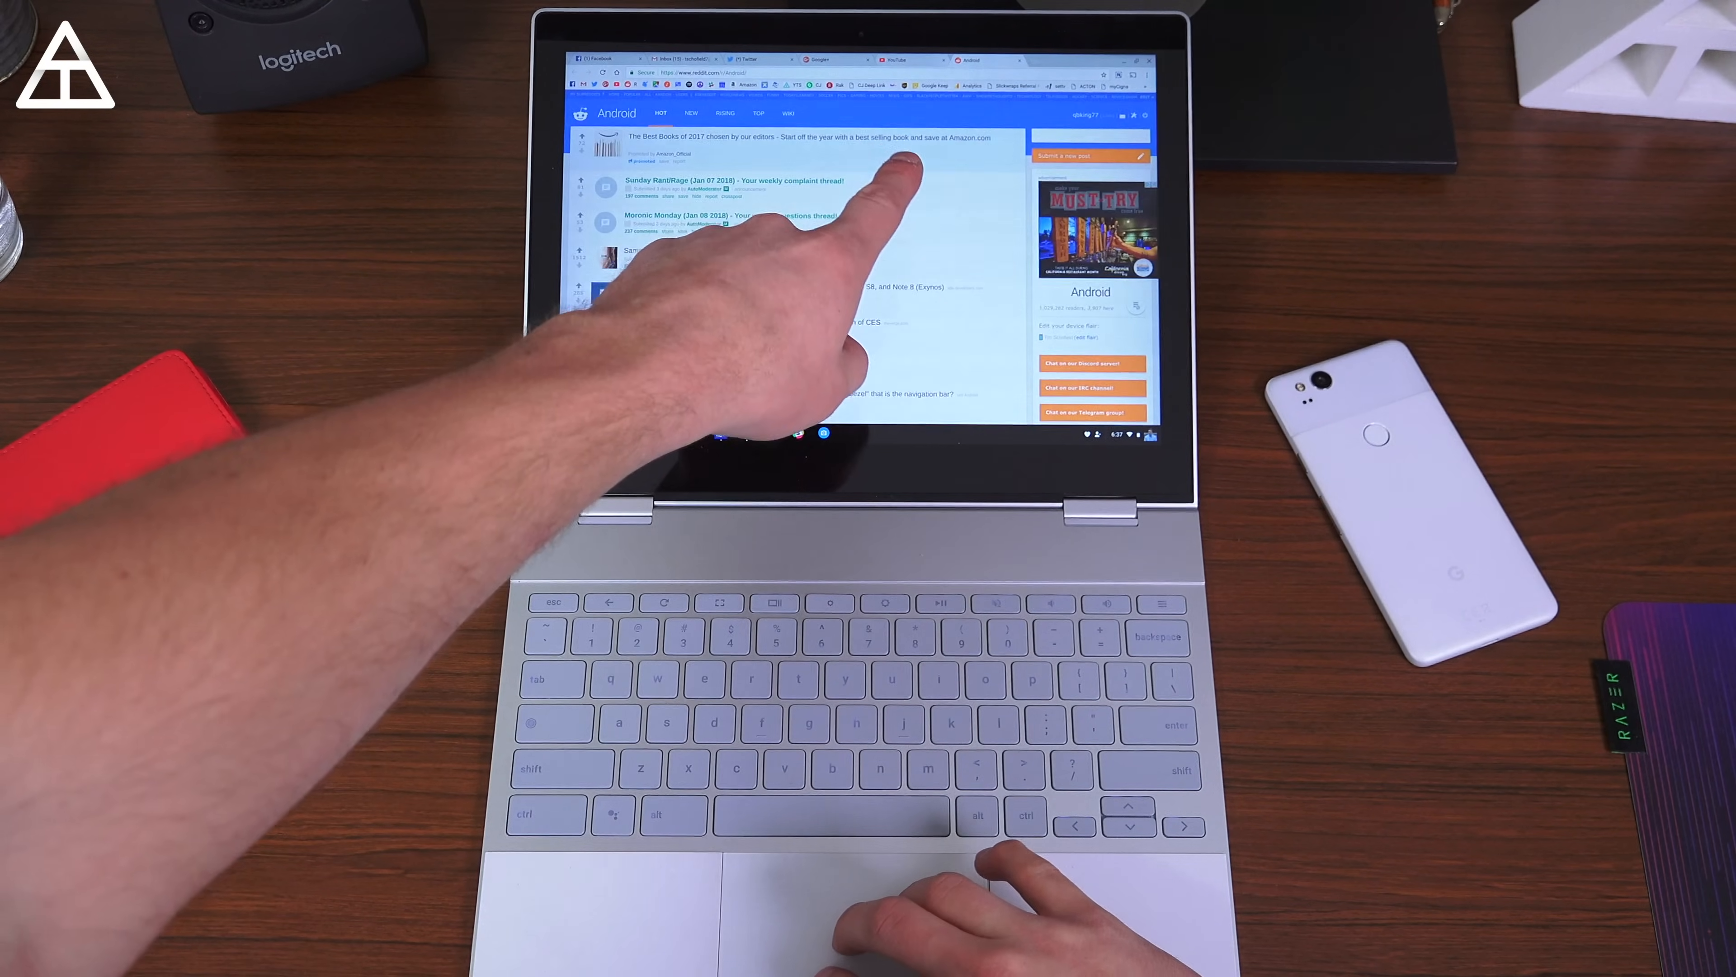
pyautogui.click(893, 59)
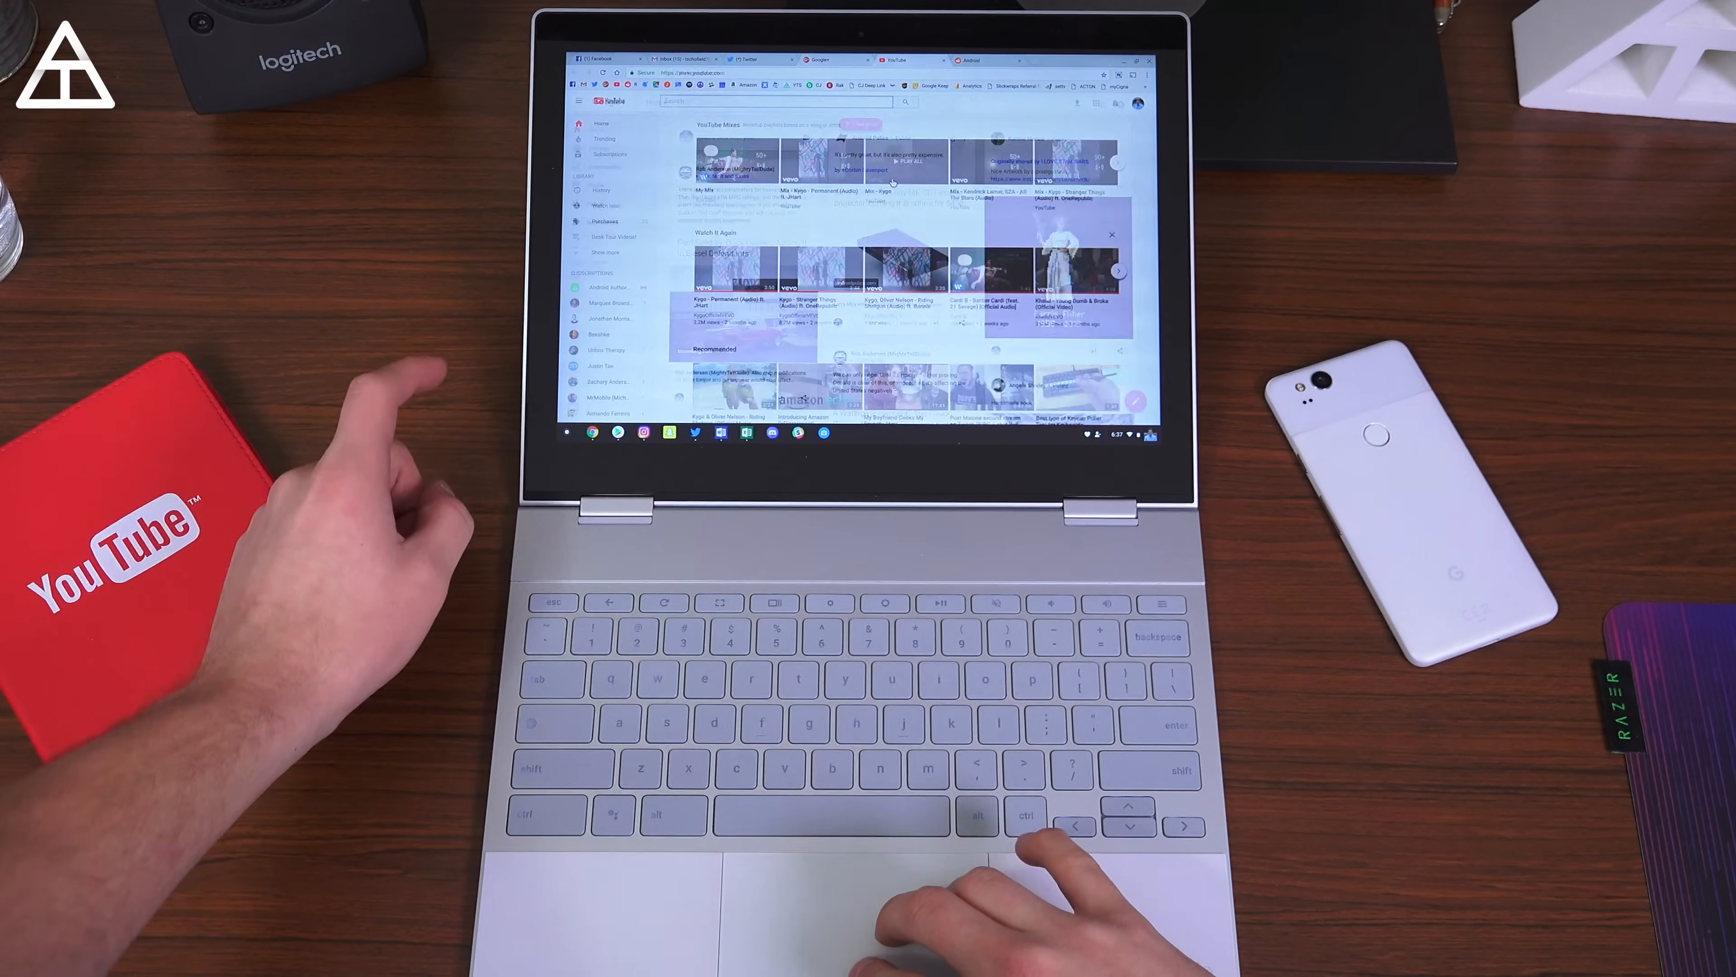
pyautogui.click(822, 60)
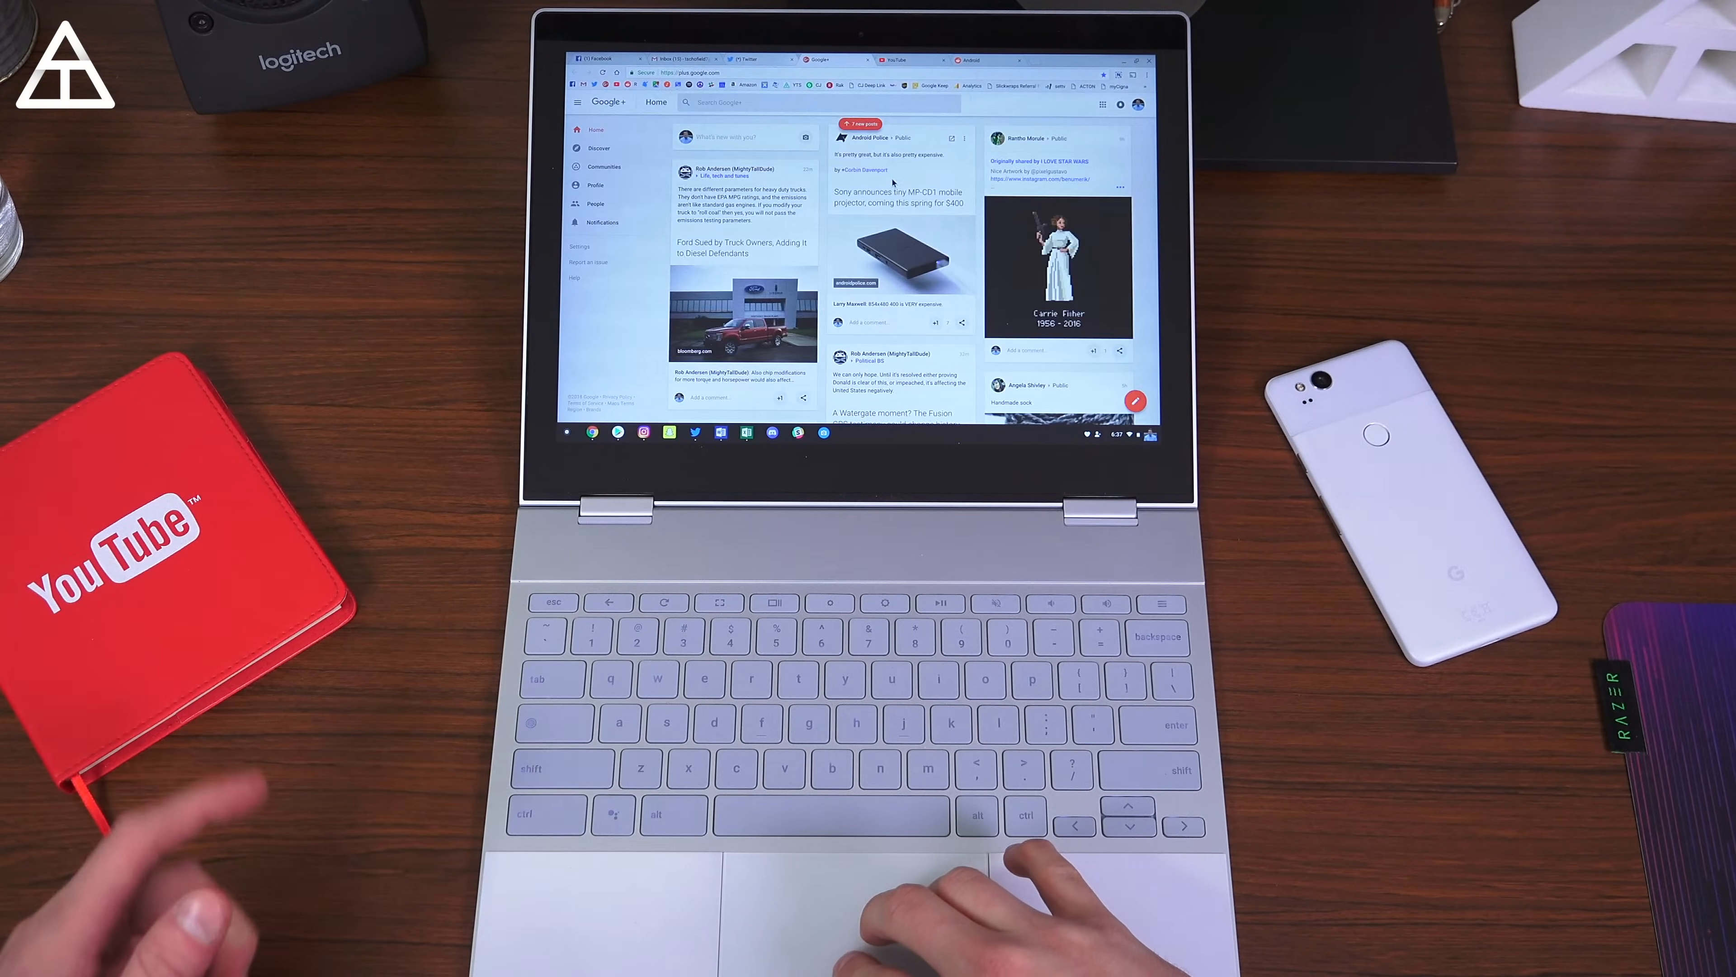
pyautogui.click(895, 60)
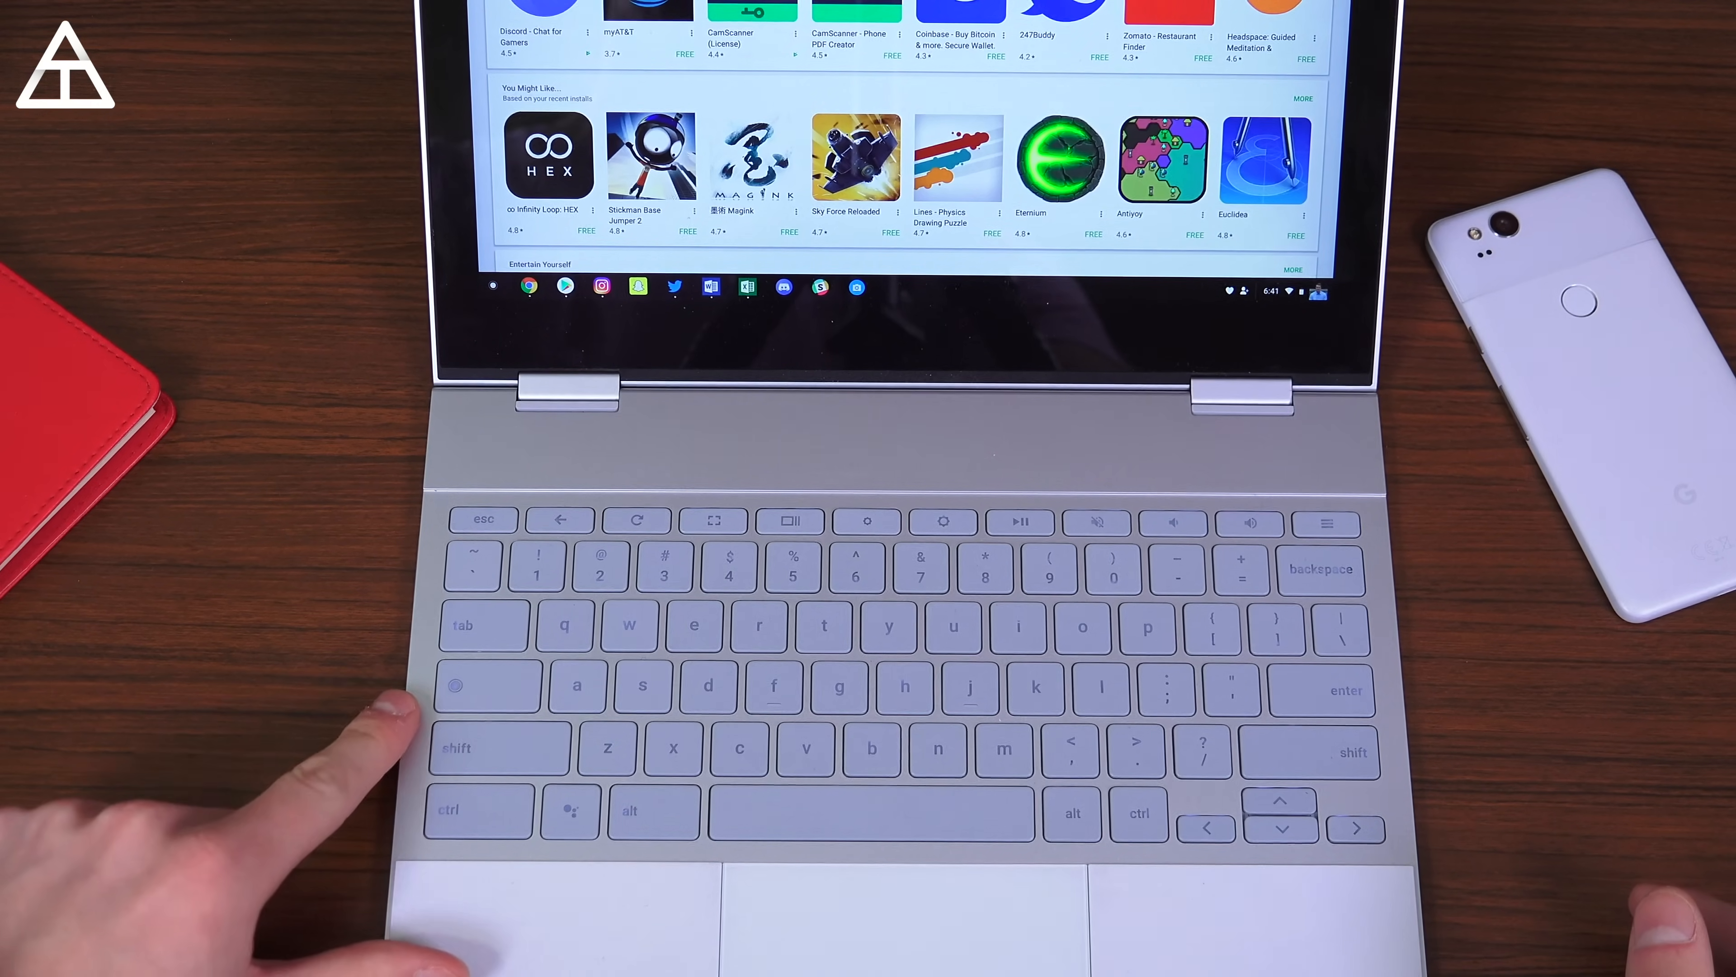
pyautogui.moveTo(388, 720)
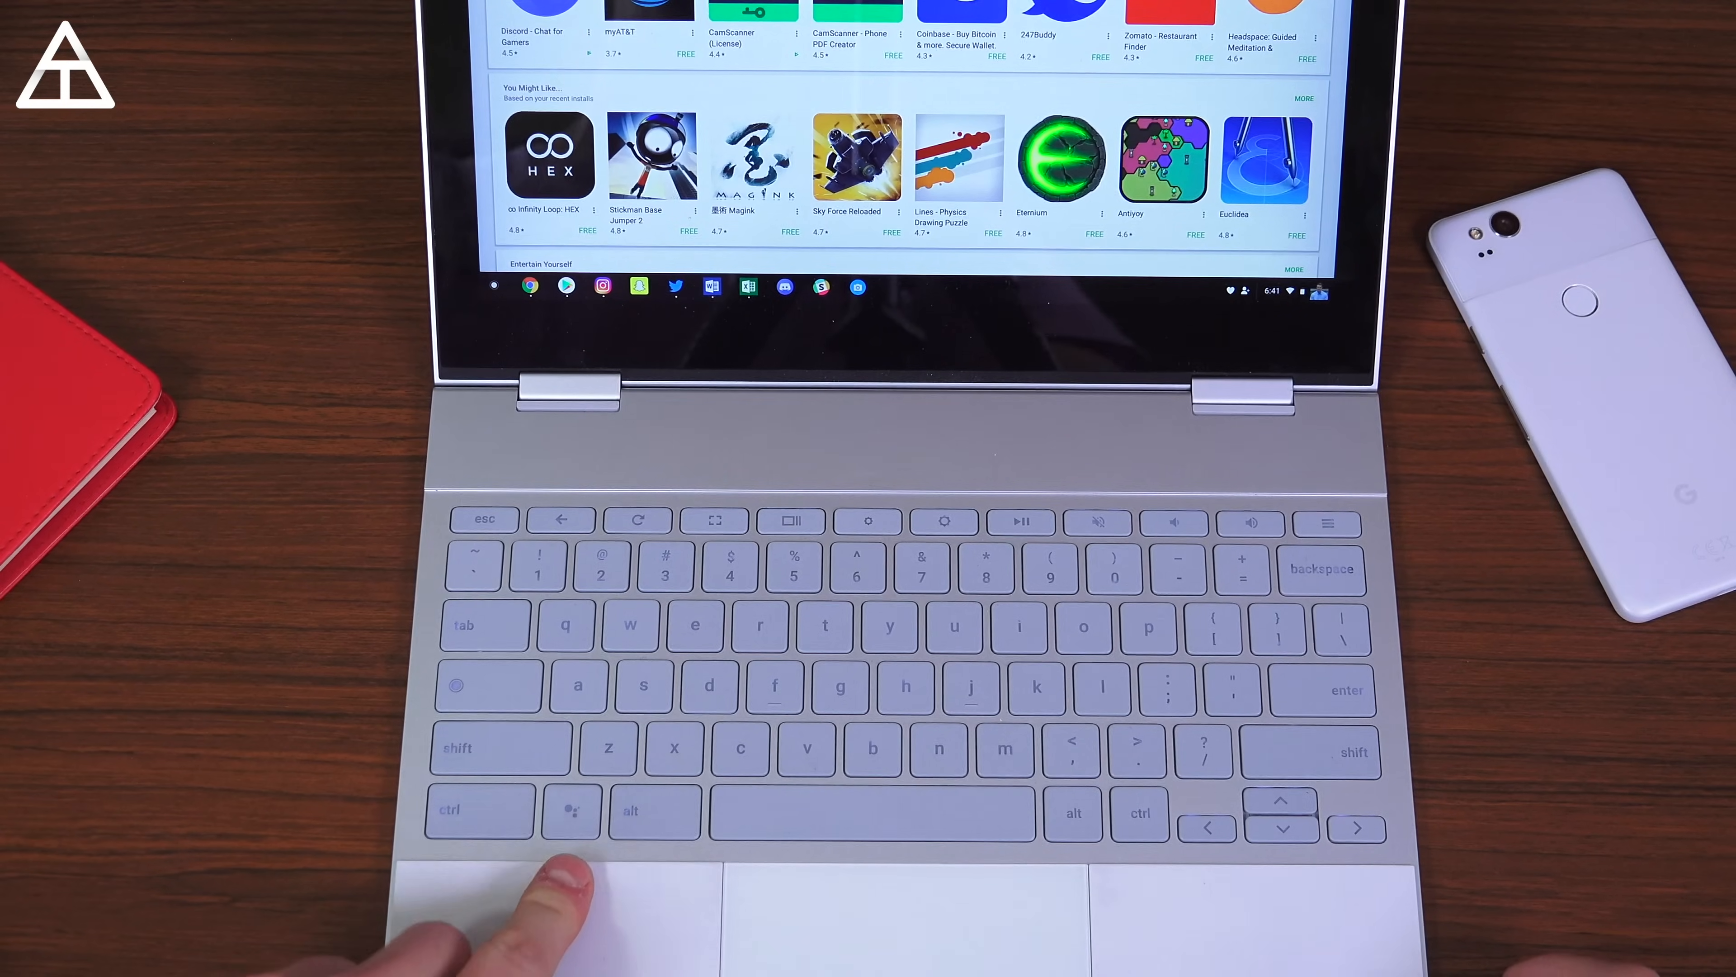
# Ask the Google Assistant for directions to Philadelphia, Pennsylvania and view the route map card
pyautogui.click(493, 286)
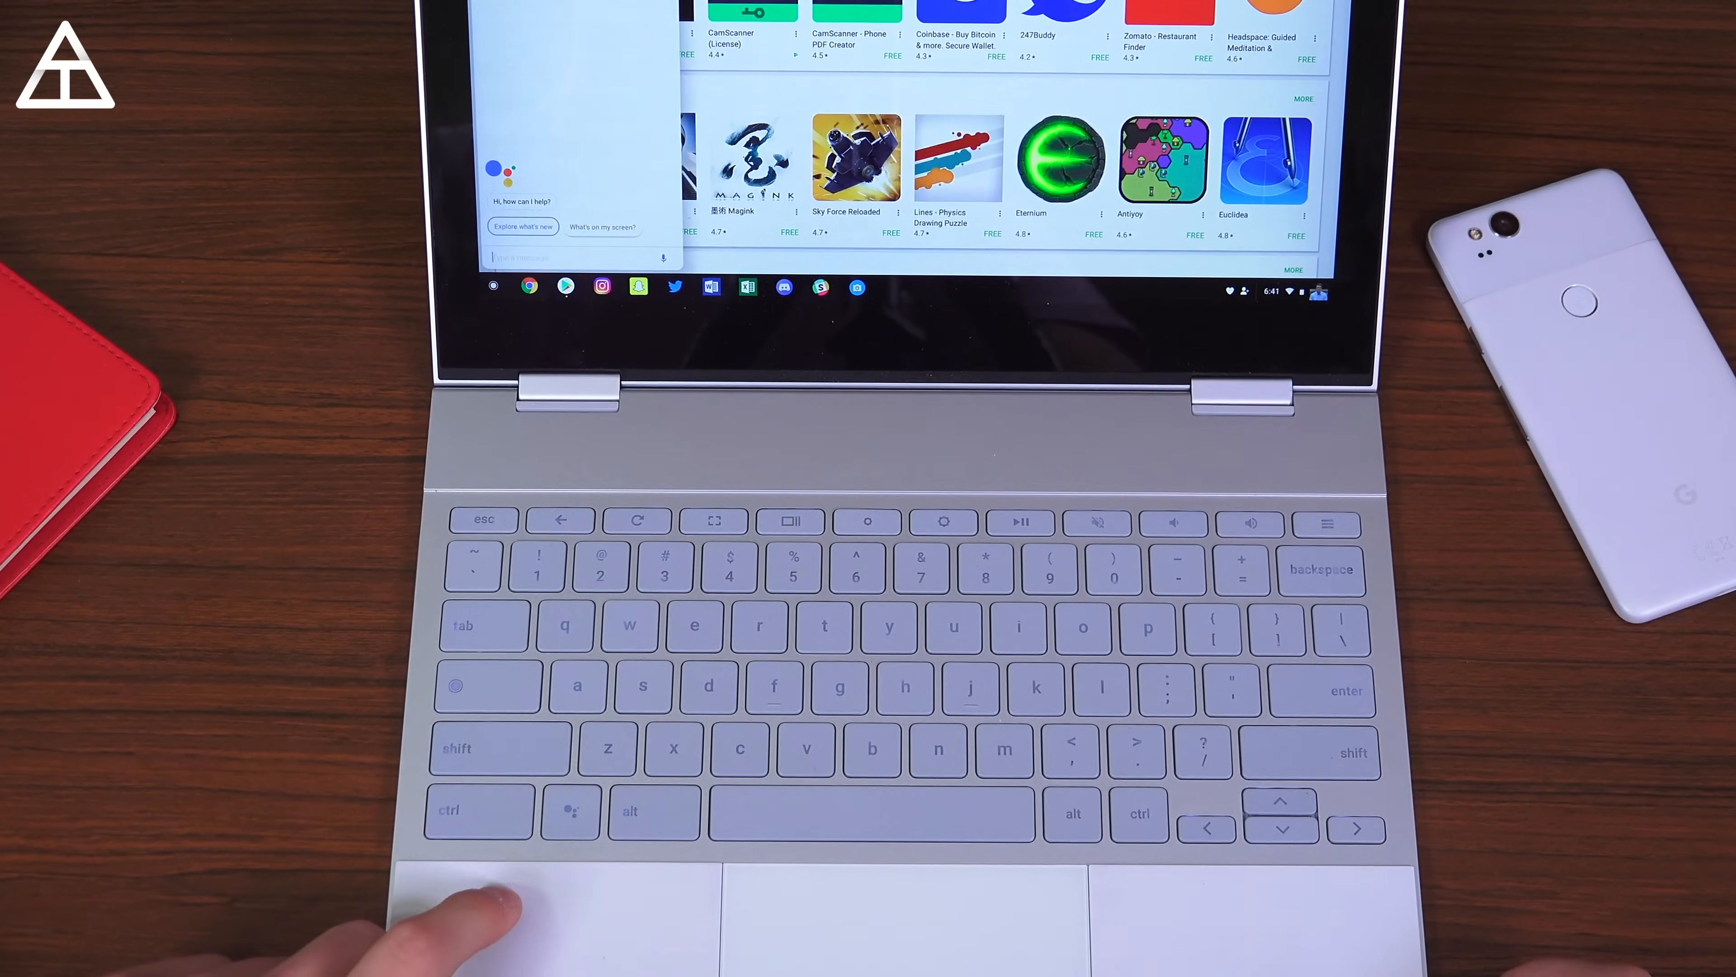
pyautogui.click(521, 226)
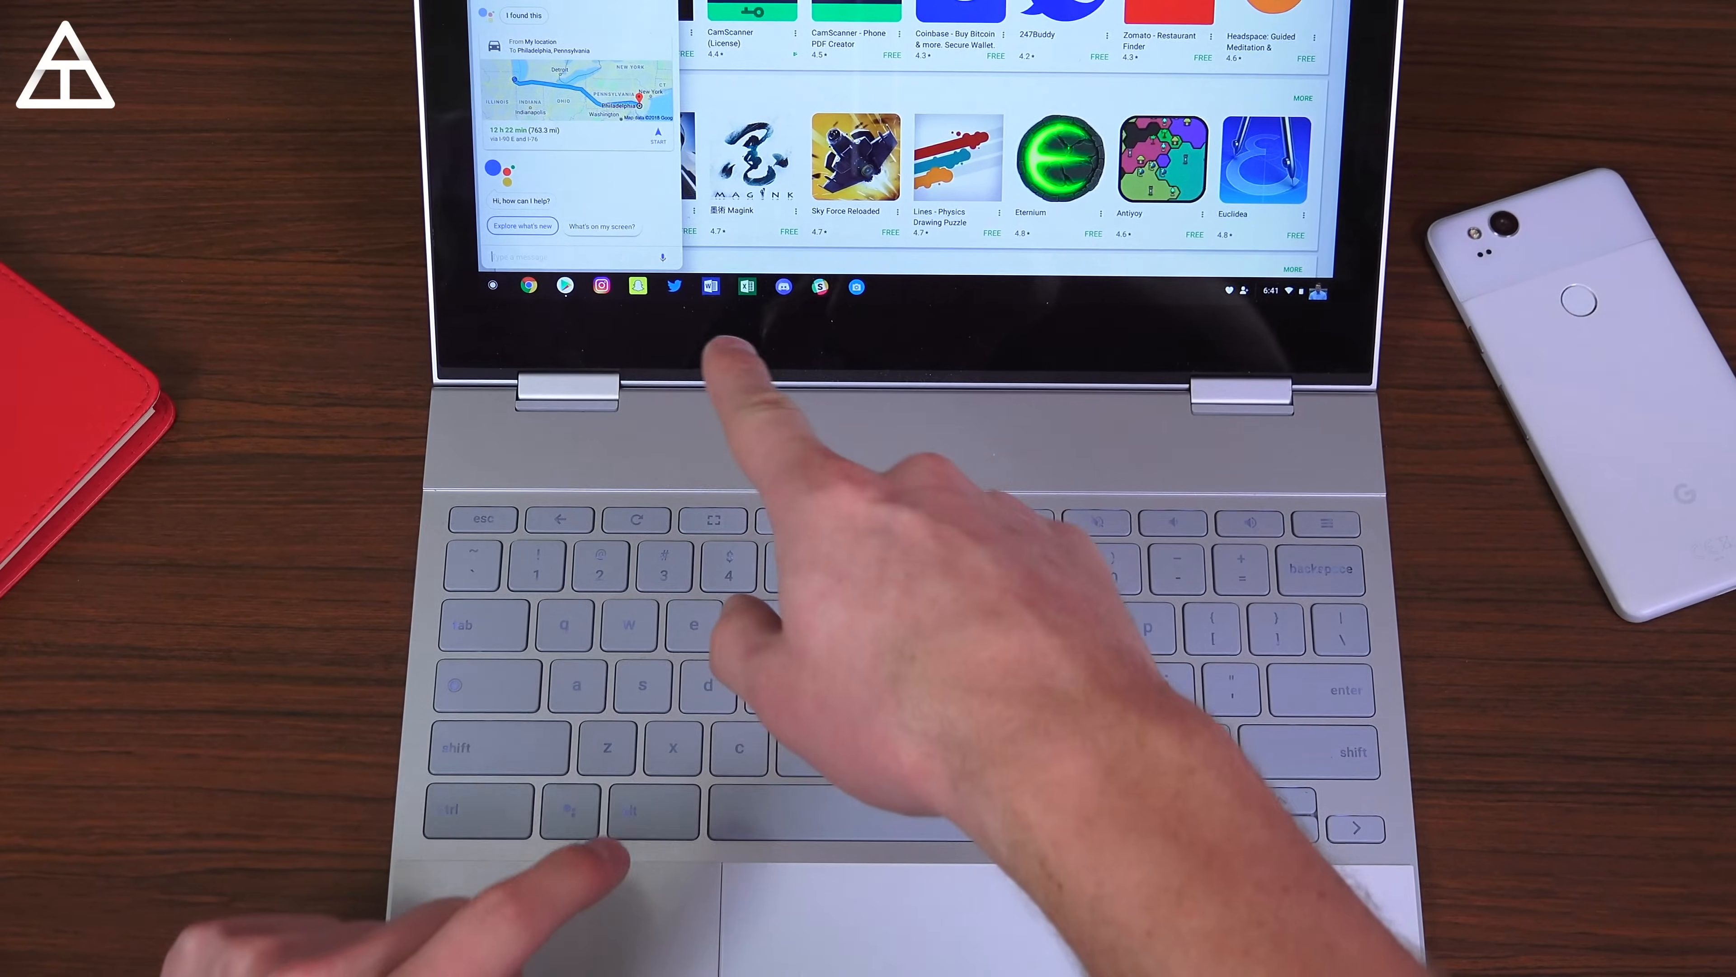
pyautogui.moveTo(775, 443)
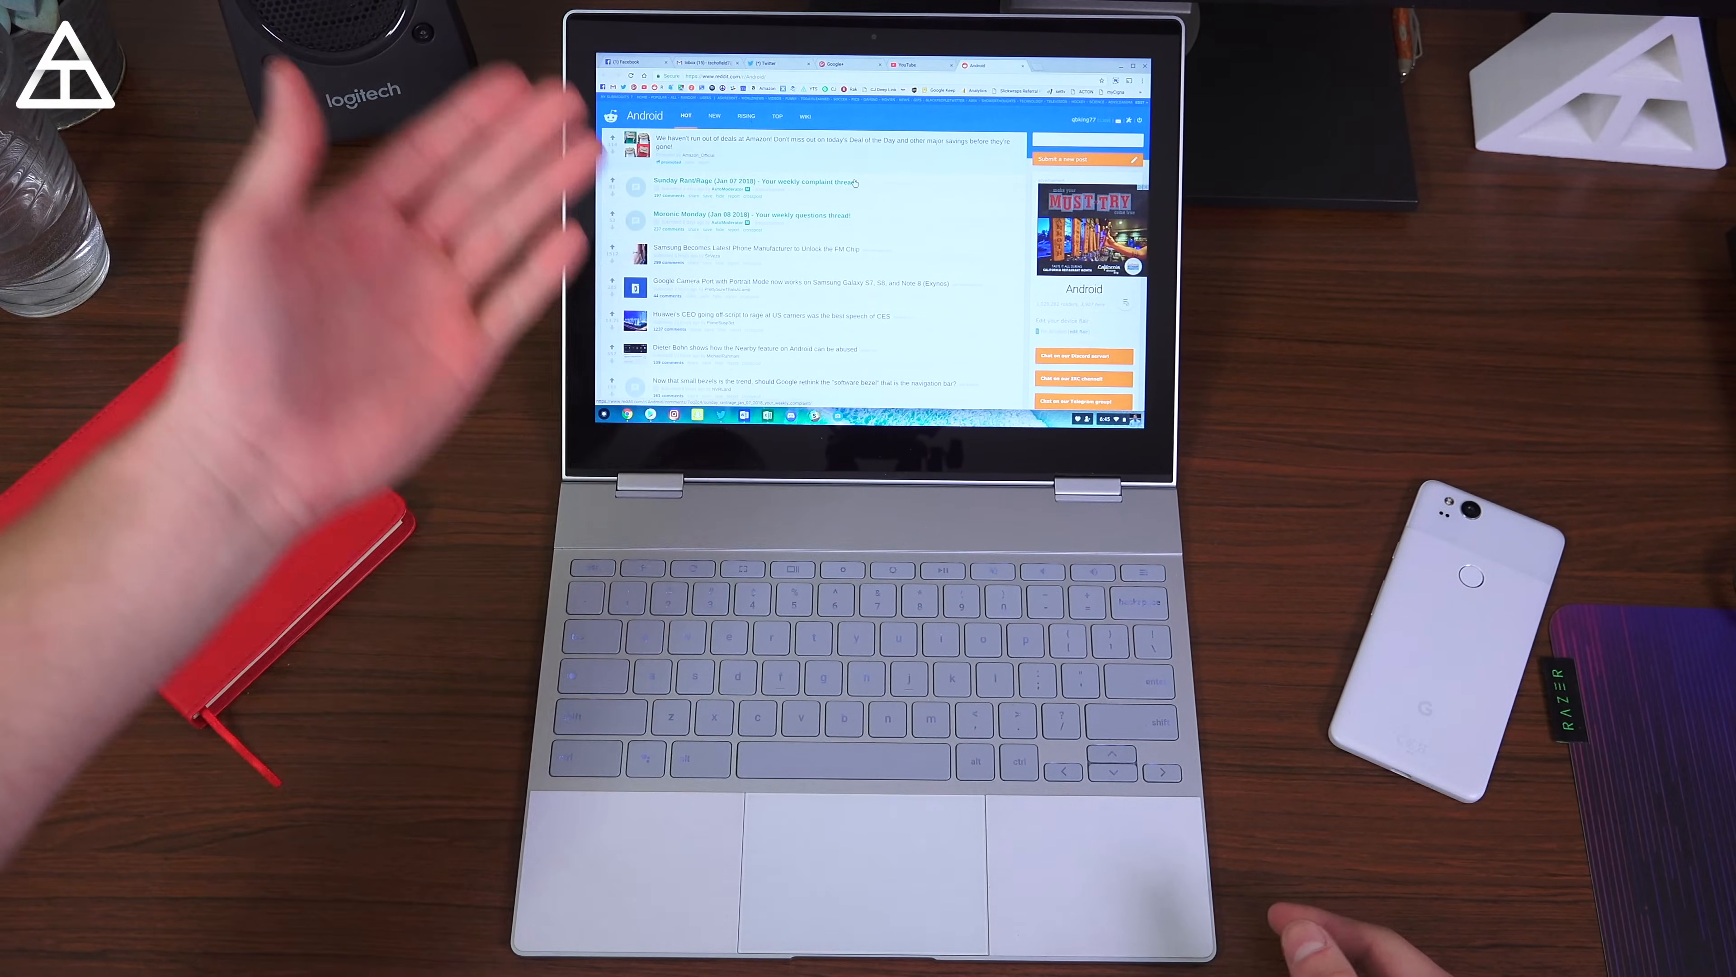
pyautogui.moveTo(864, 775)
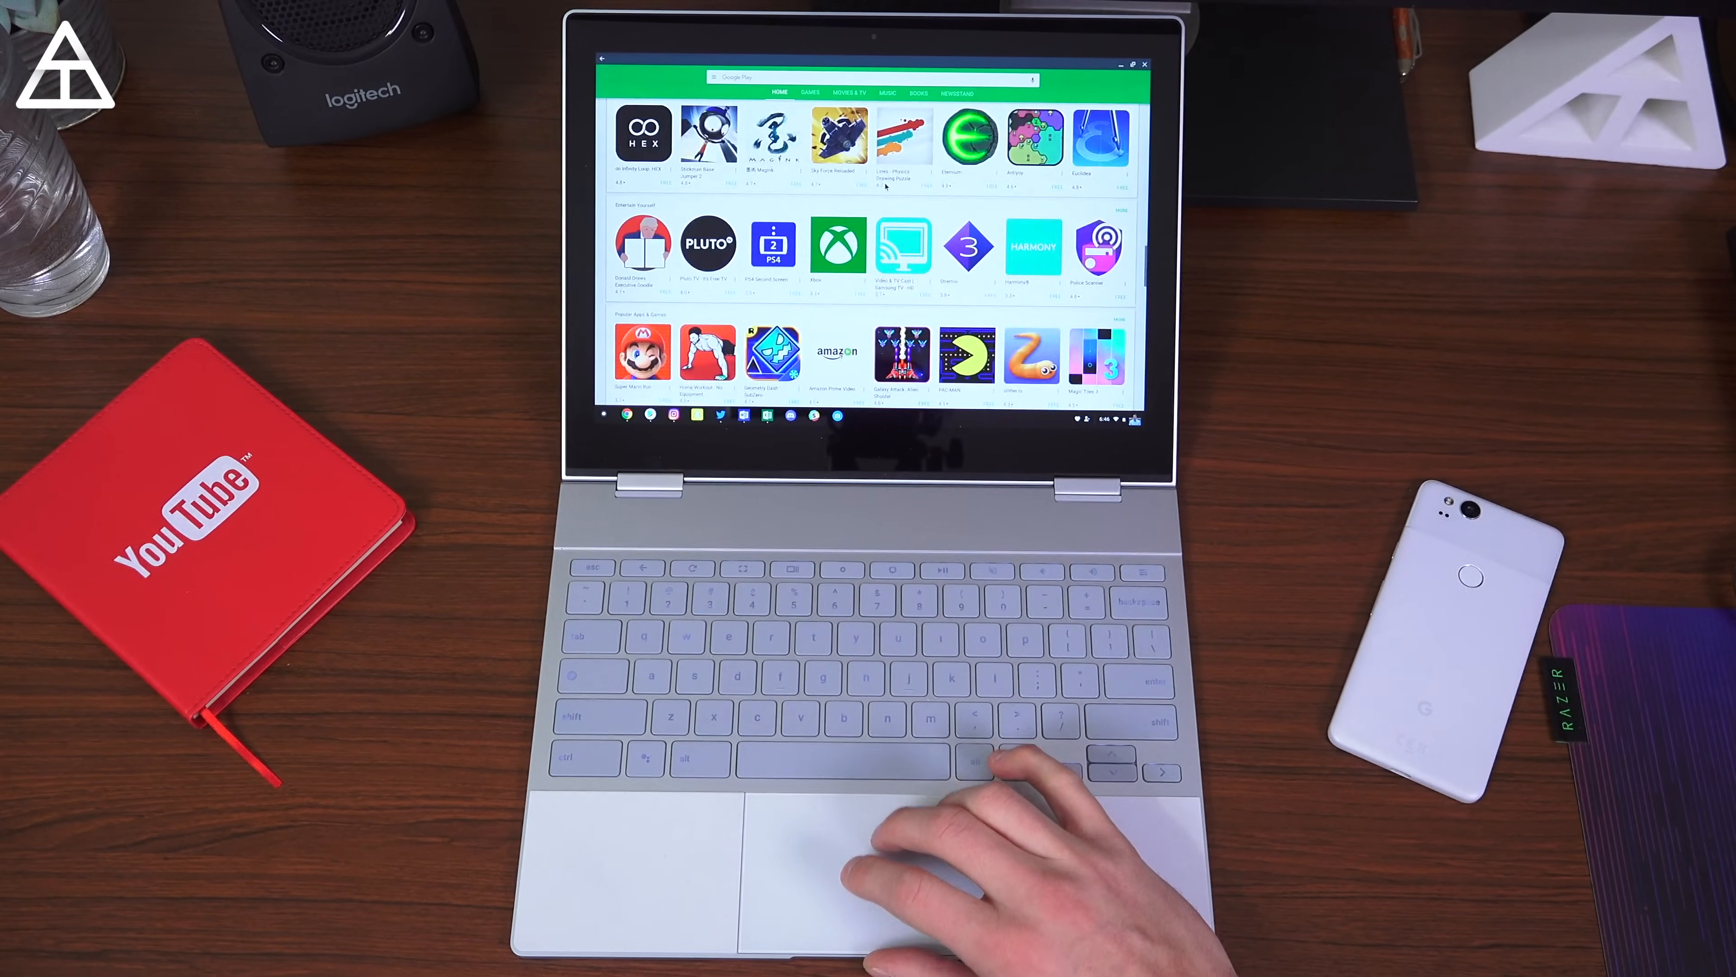
# Scroll through the Play Store's featured app rows before launching Instagram
pyautogui.scroll(3)
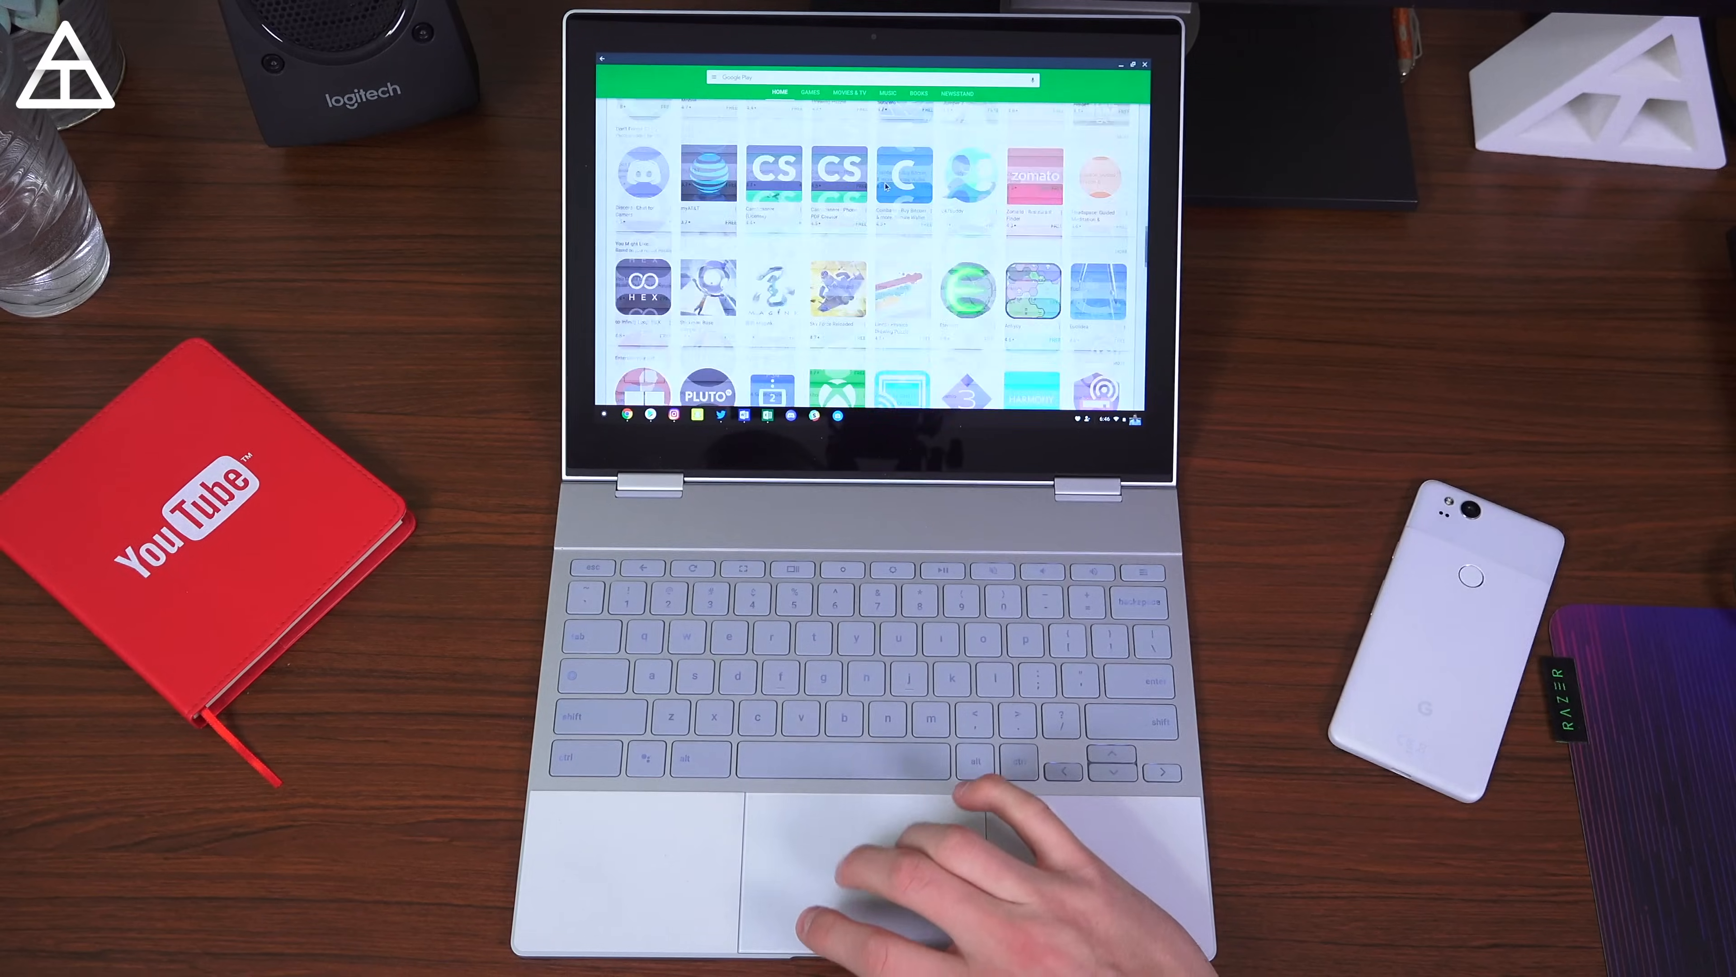
pyautogui.scroll(3)
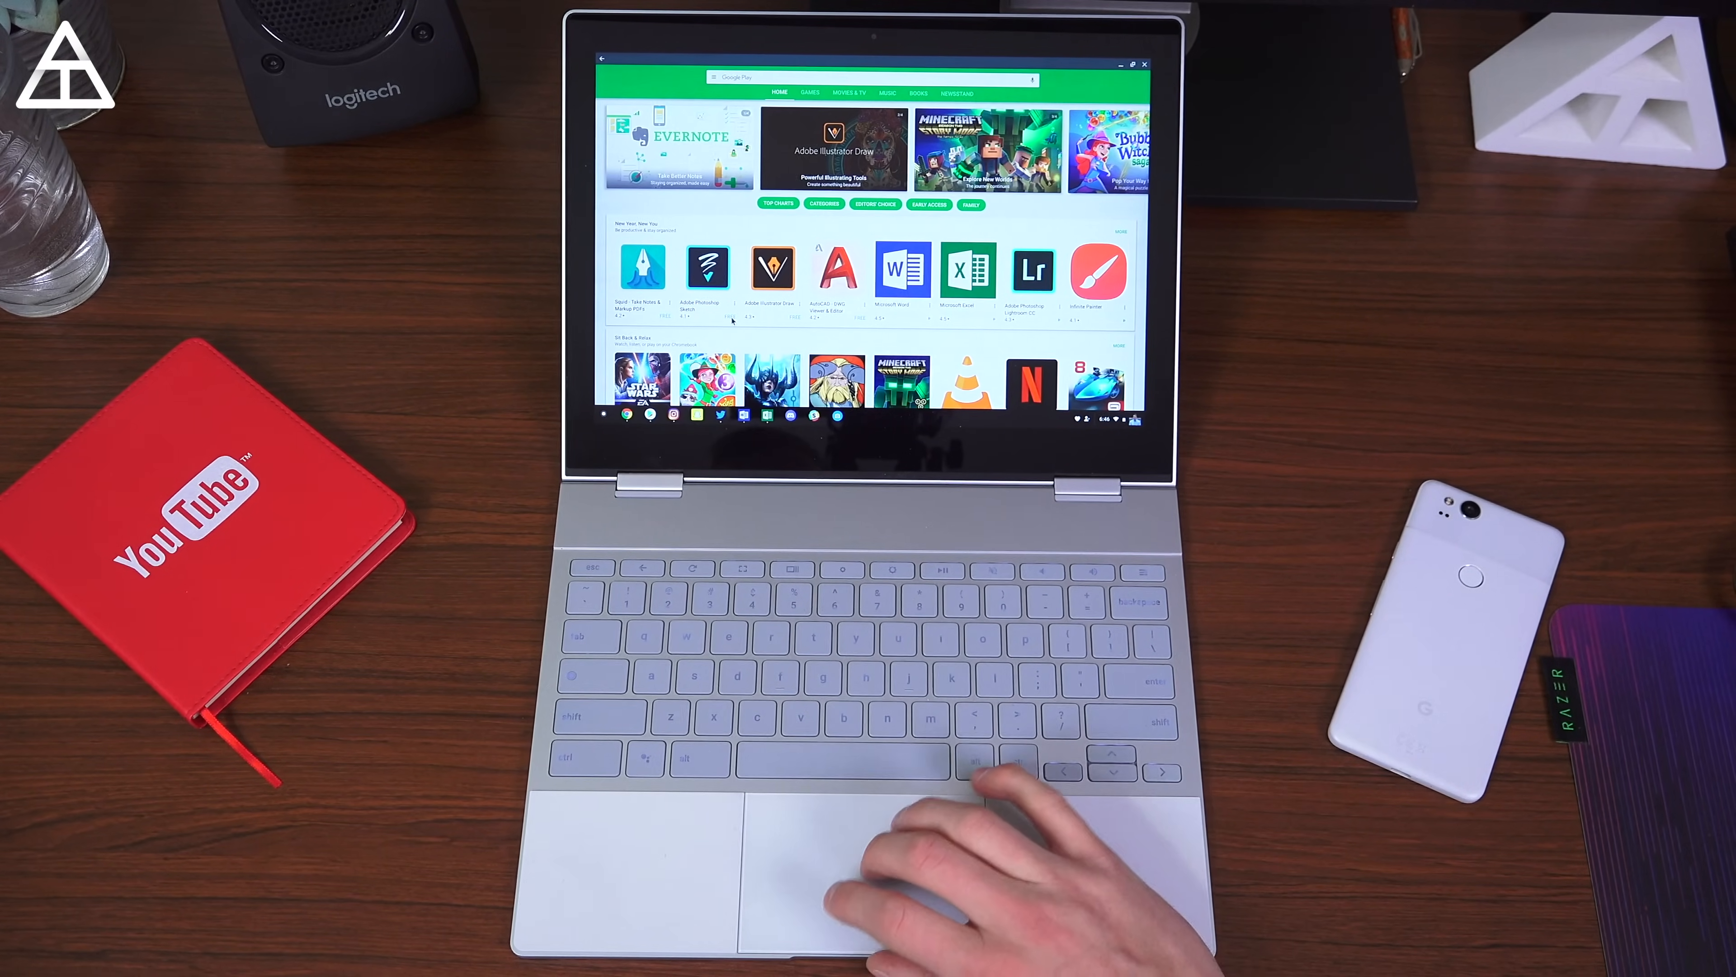
pyautogui.scroll(-3)
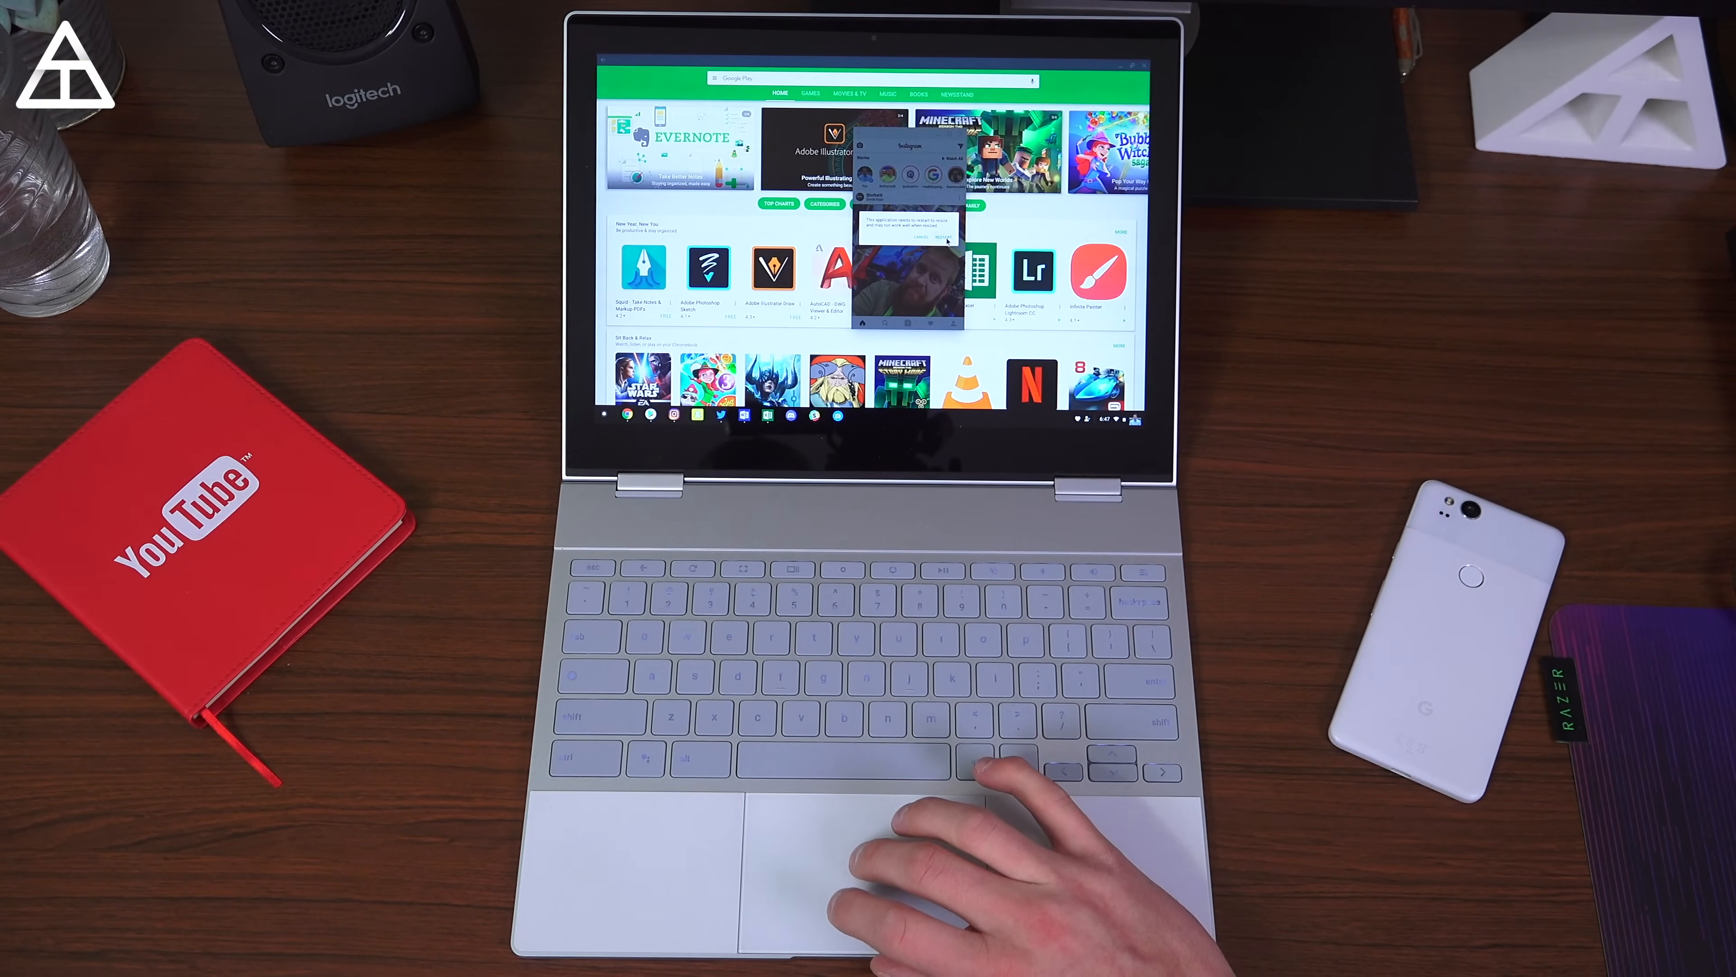
# Maximize the Instagram window and scroll down through the photo feed
pyautogui.click(933, 238)
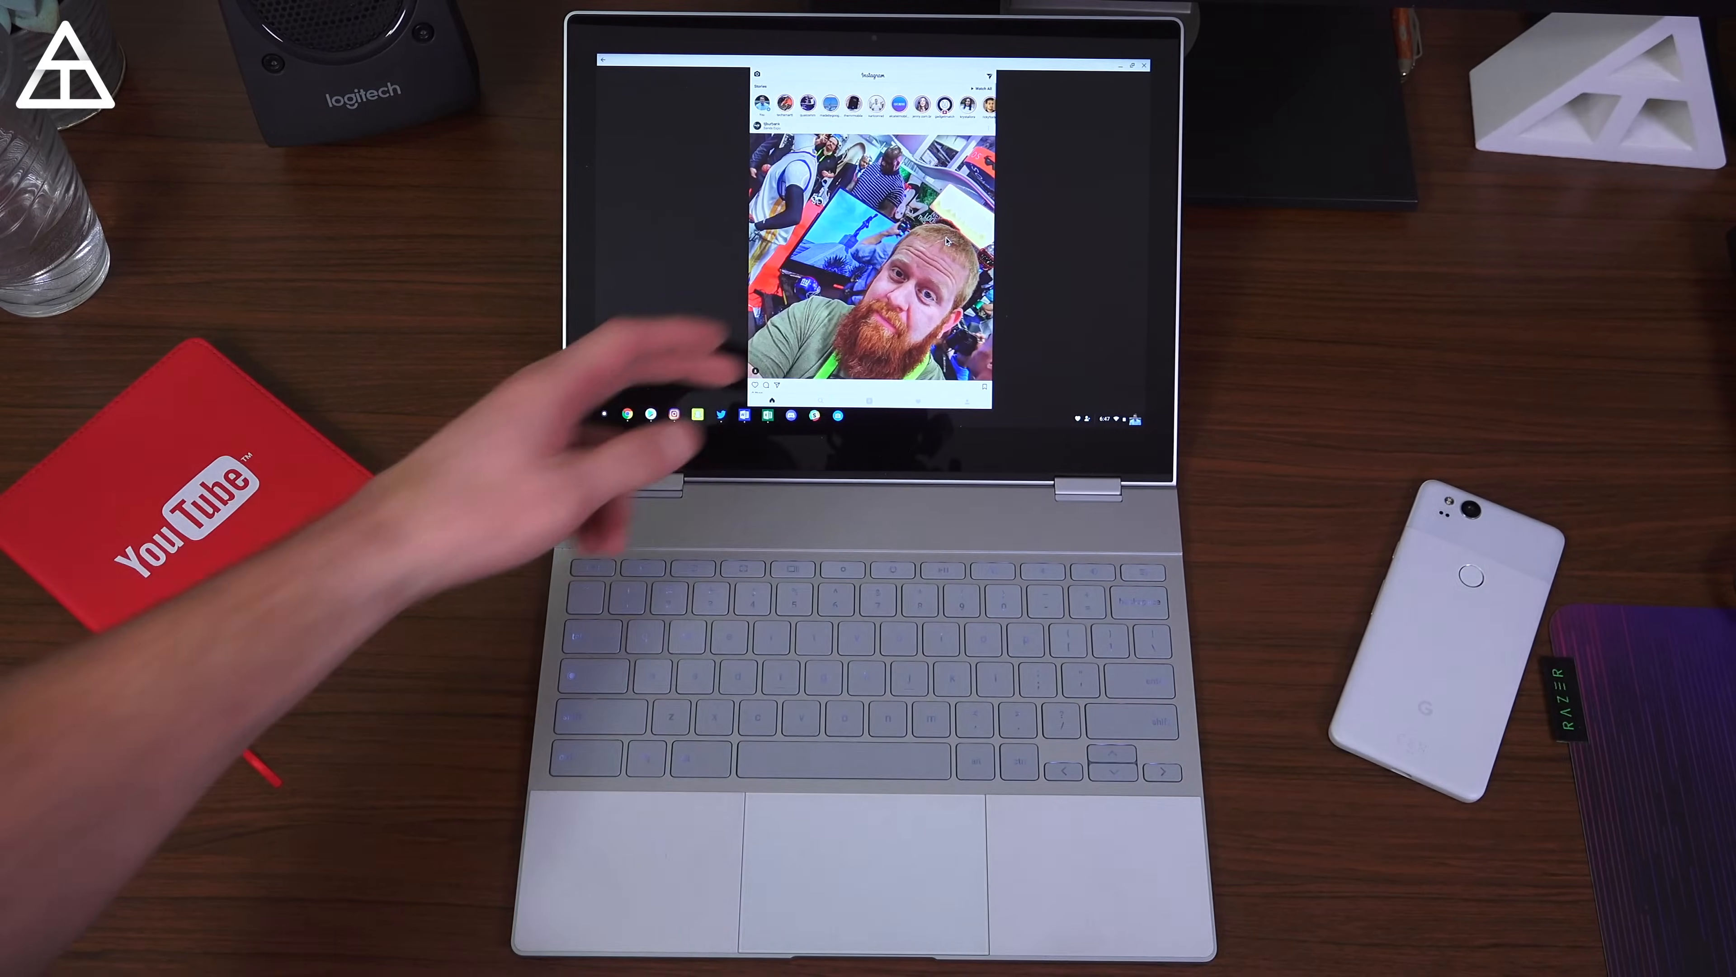
pyautogui.scroll(-3)
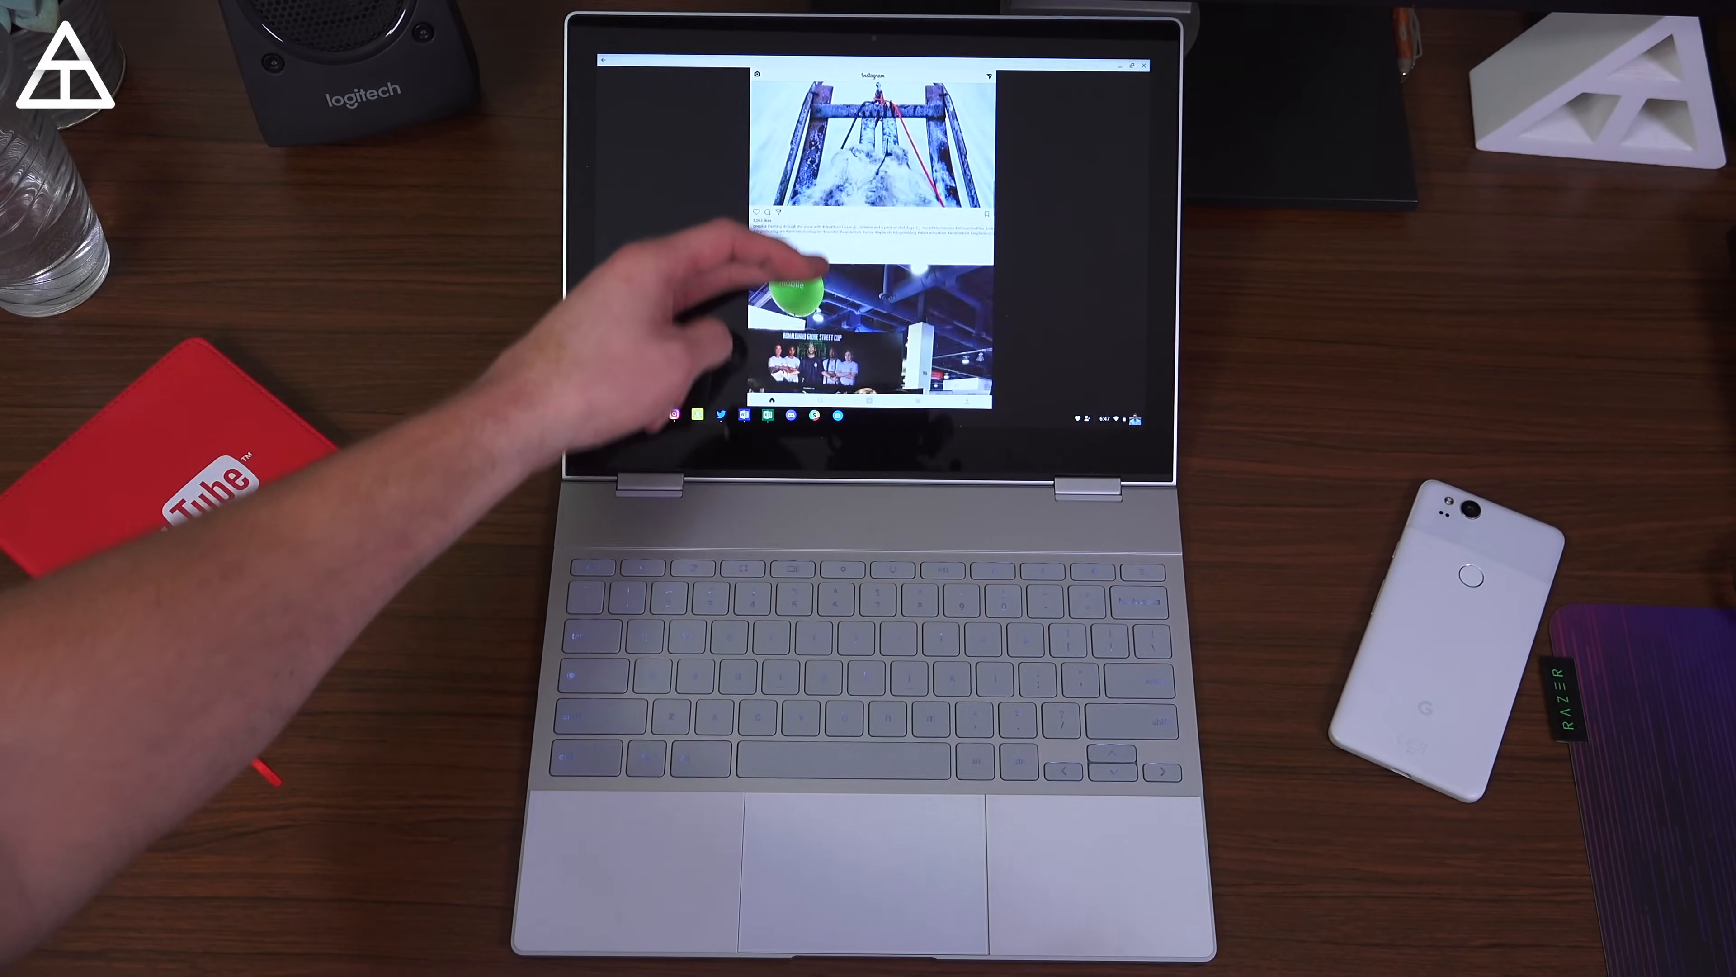
pyautogui.scroll(-3)
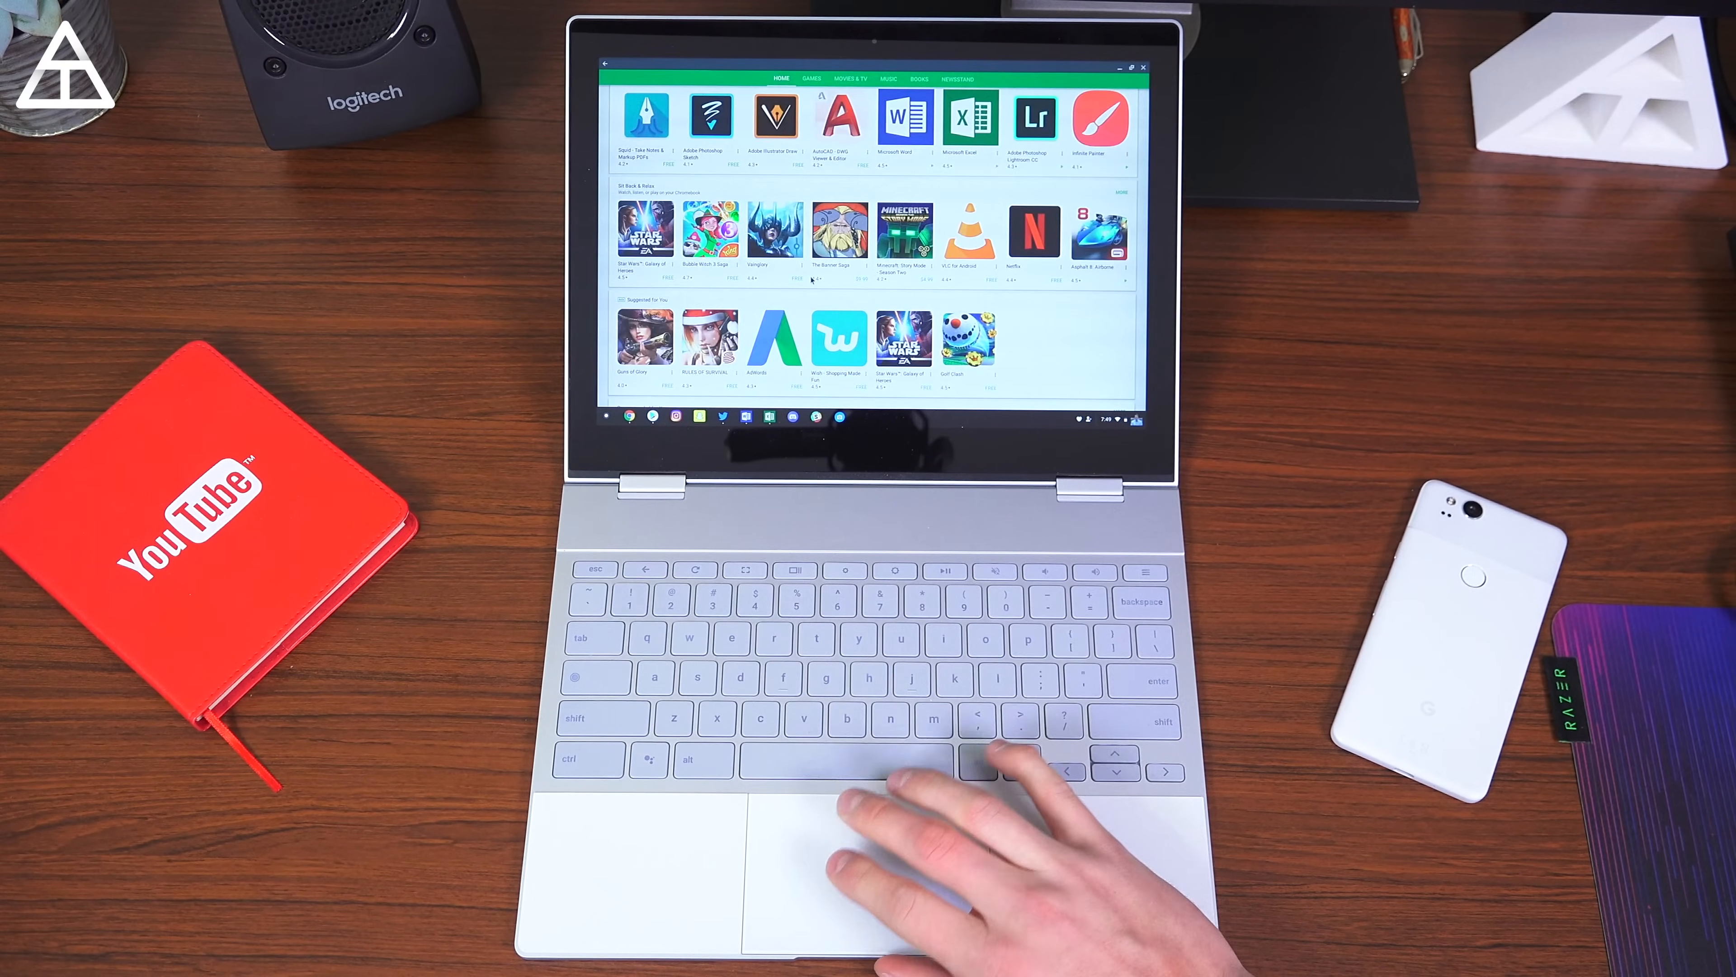
# Scroll the Play Store's recommended app rows, then bring up the Twitter timeline
pyautogui.scroll(3)
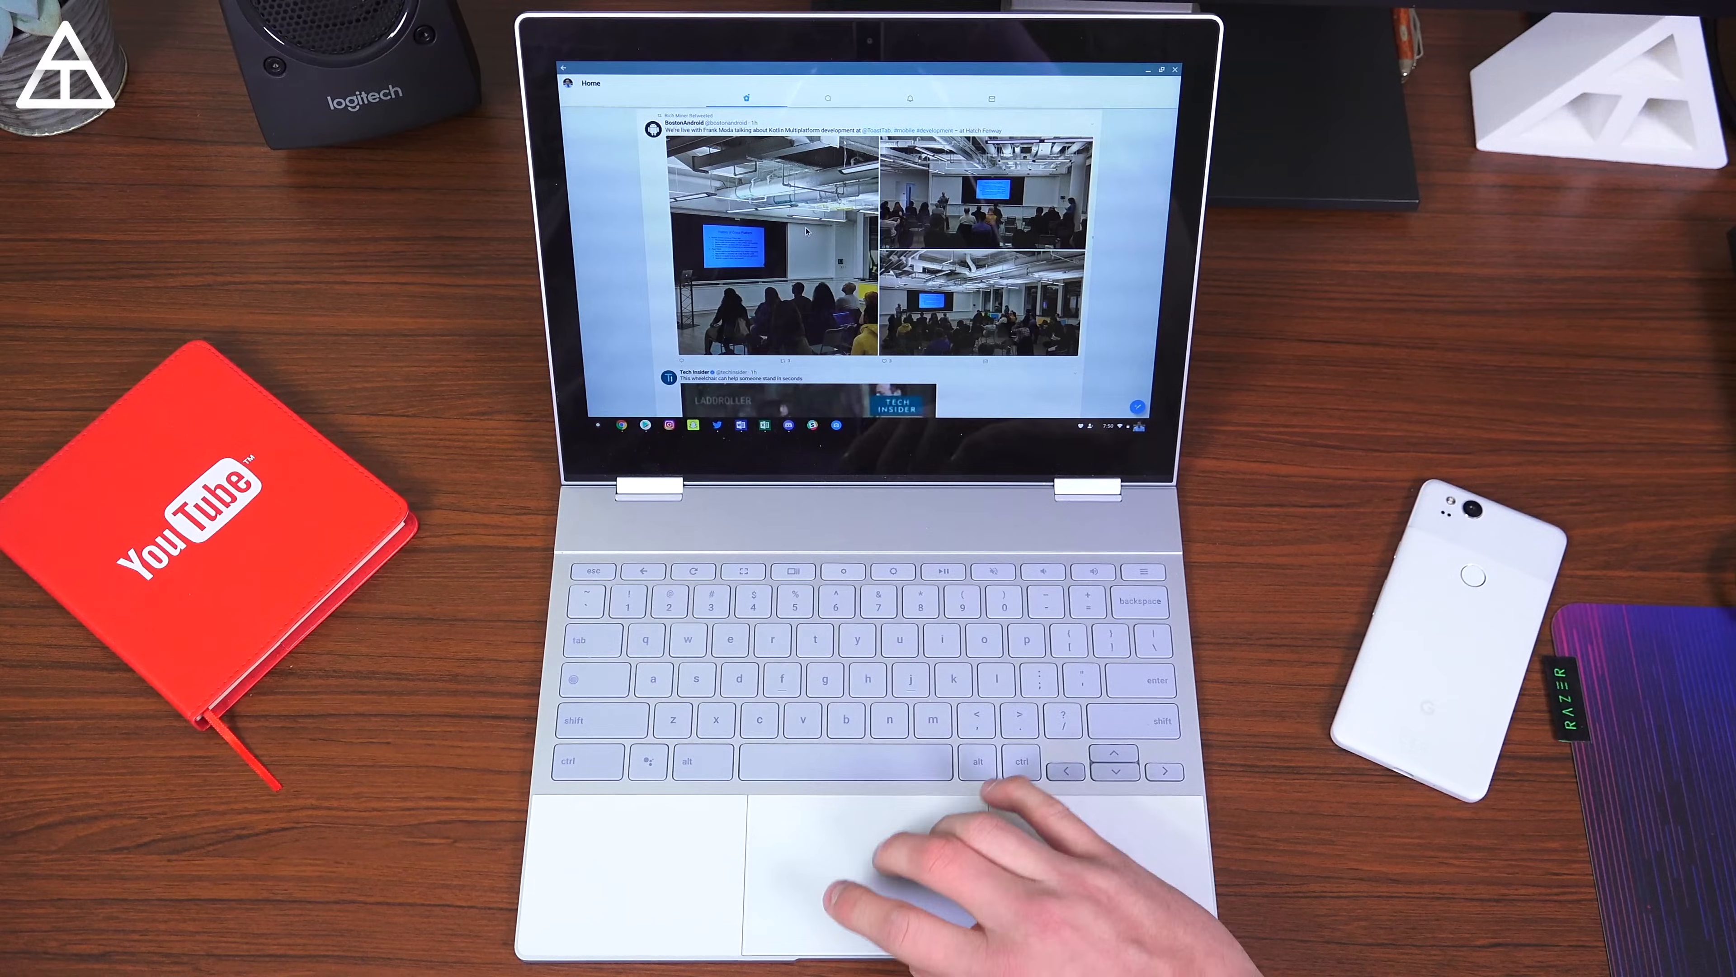
pyautogui.click(909, 98)
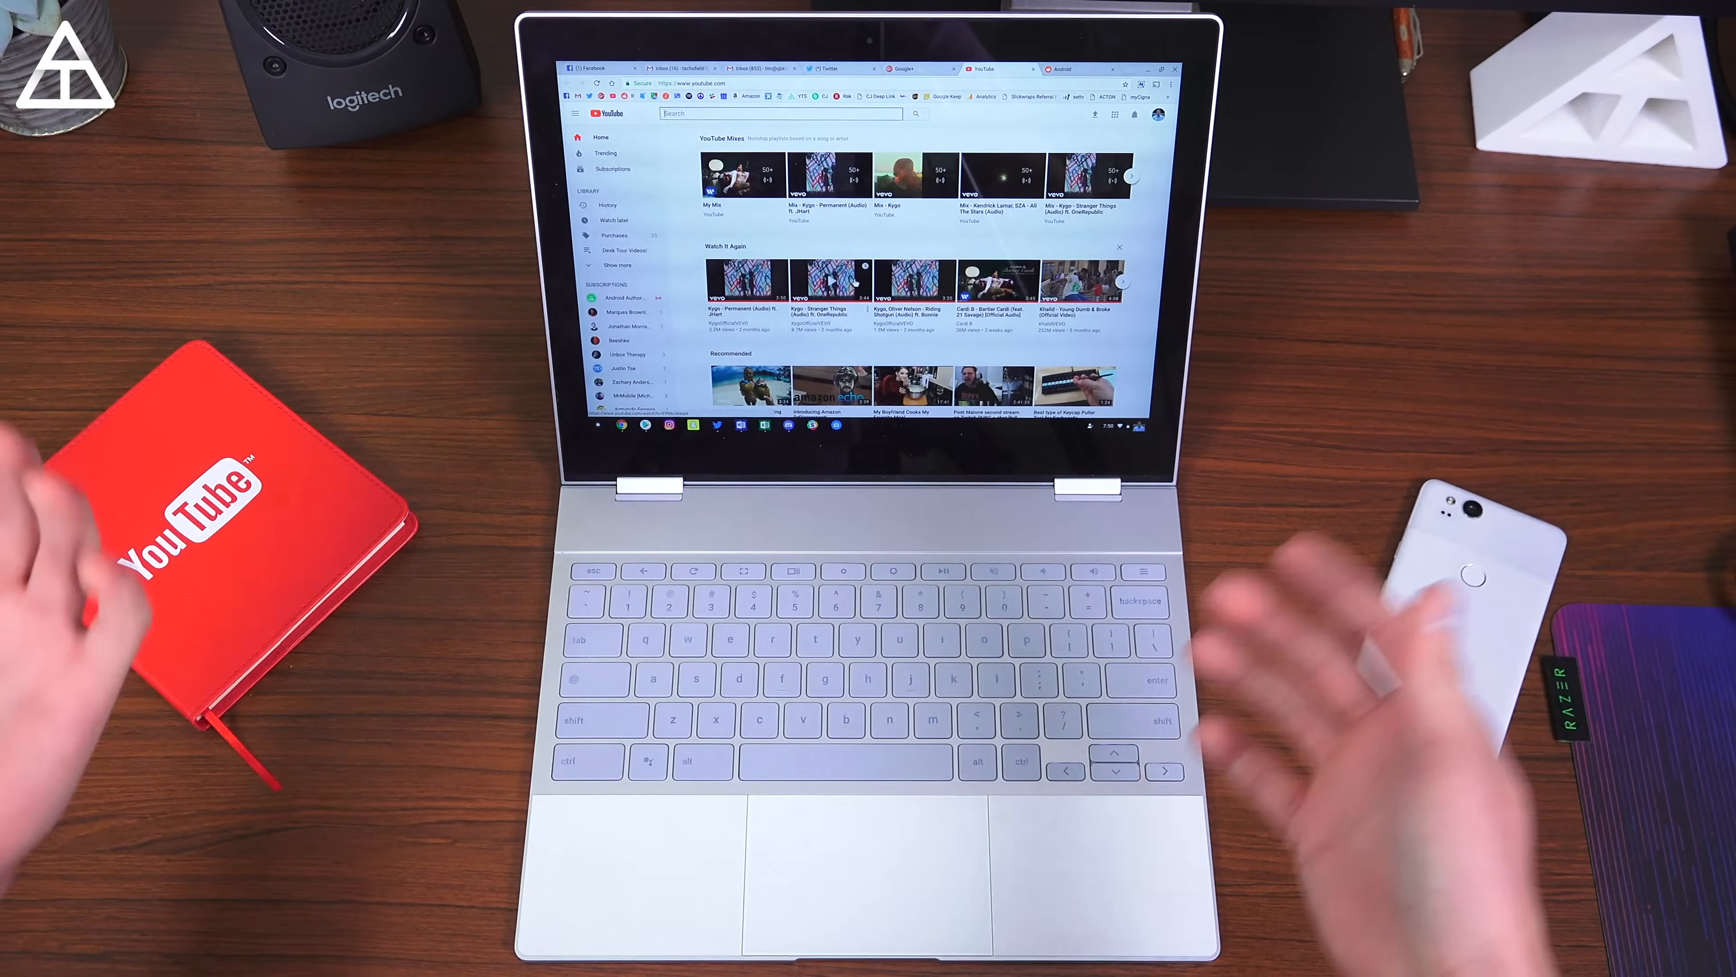
pyautogui.moveTo(886, 775)
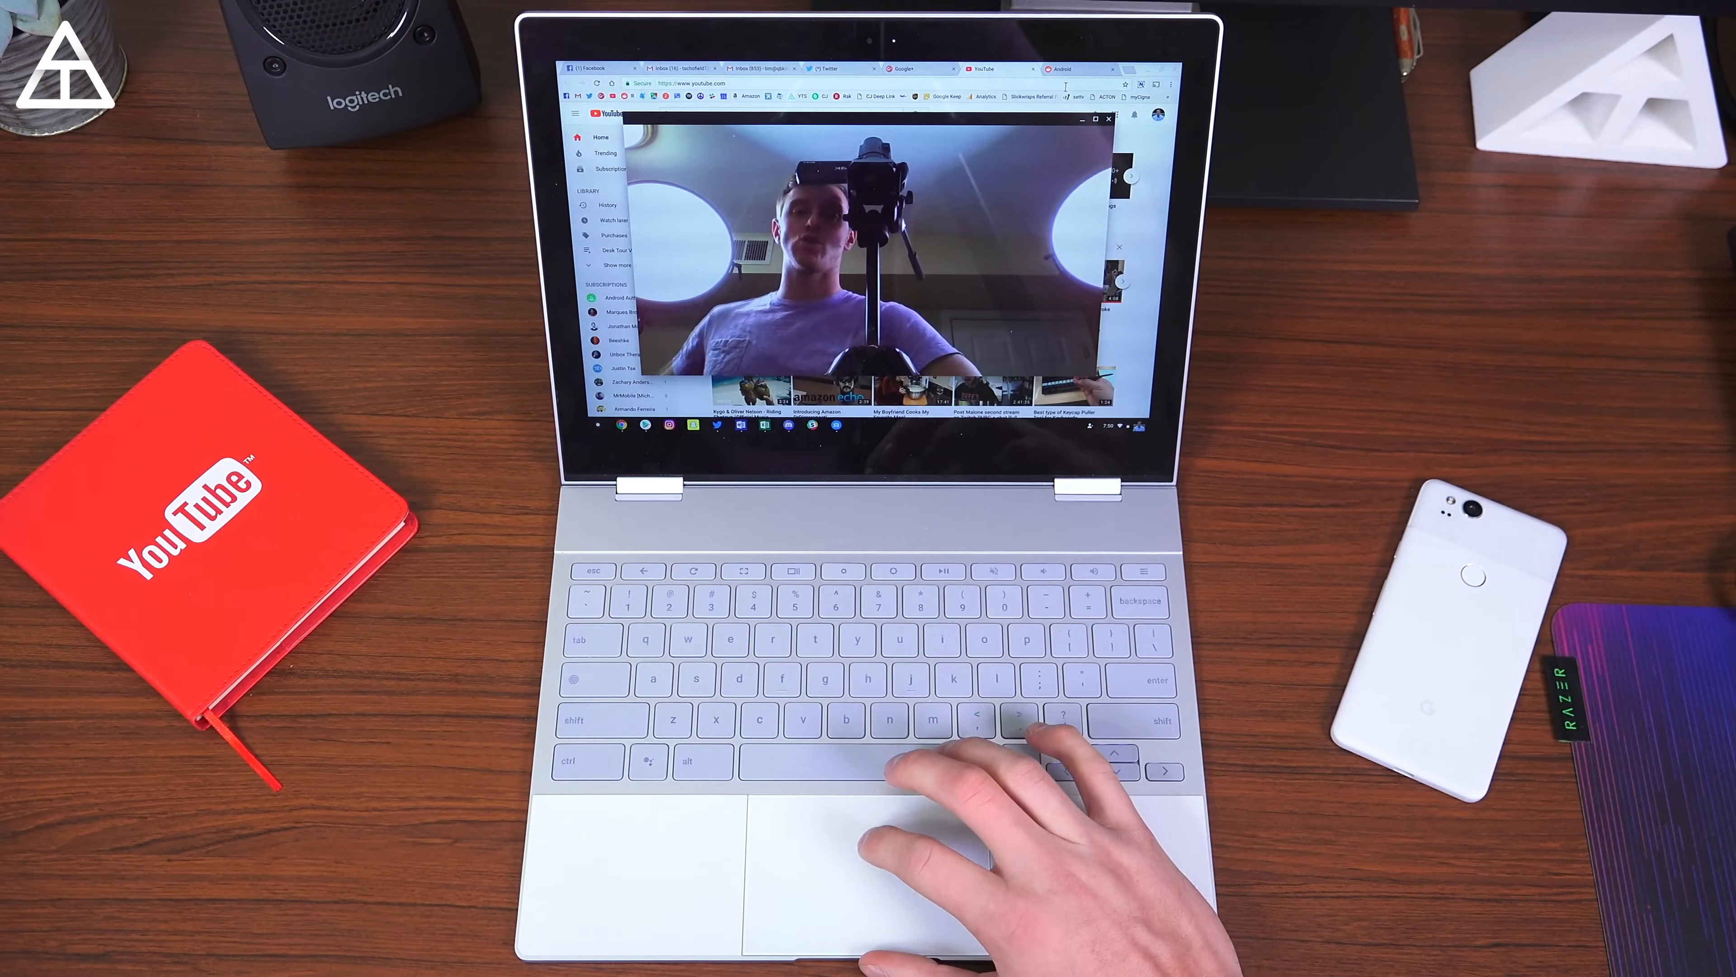
# Launch the Camera app so the live webcam view appears over the YouTube page
pyautogui.click(1109, 119)
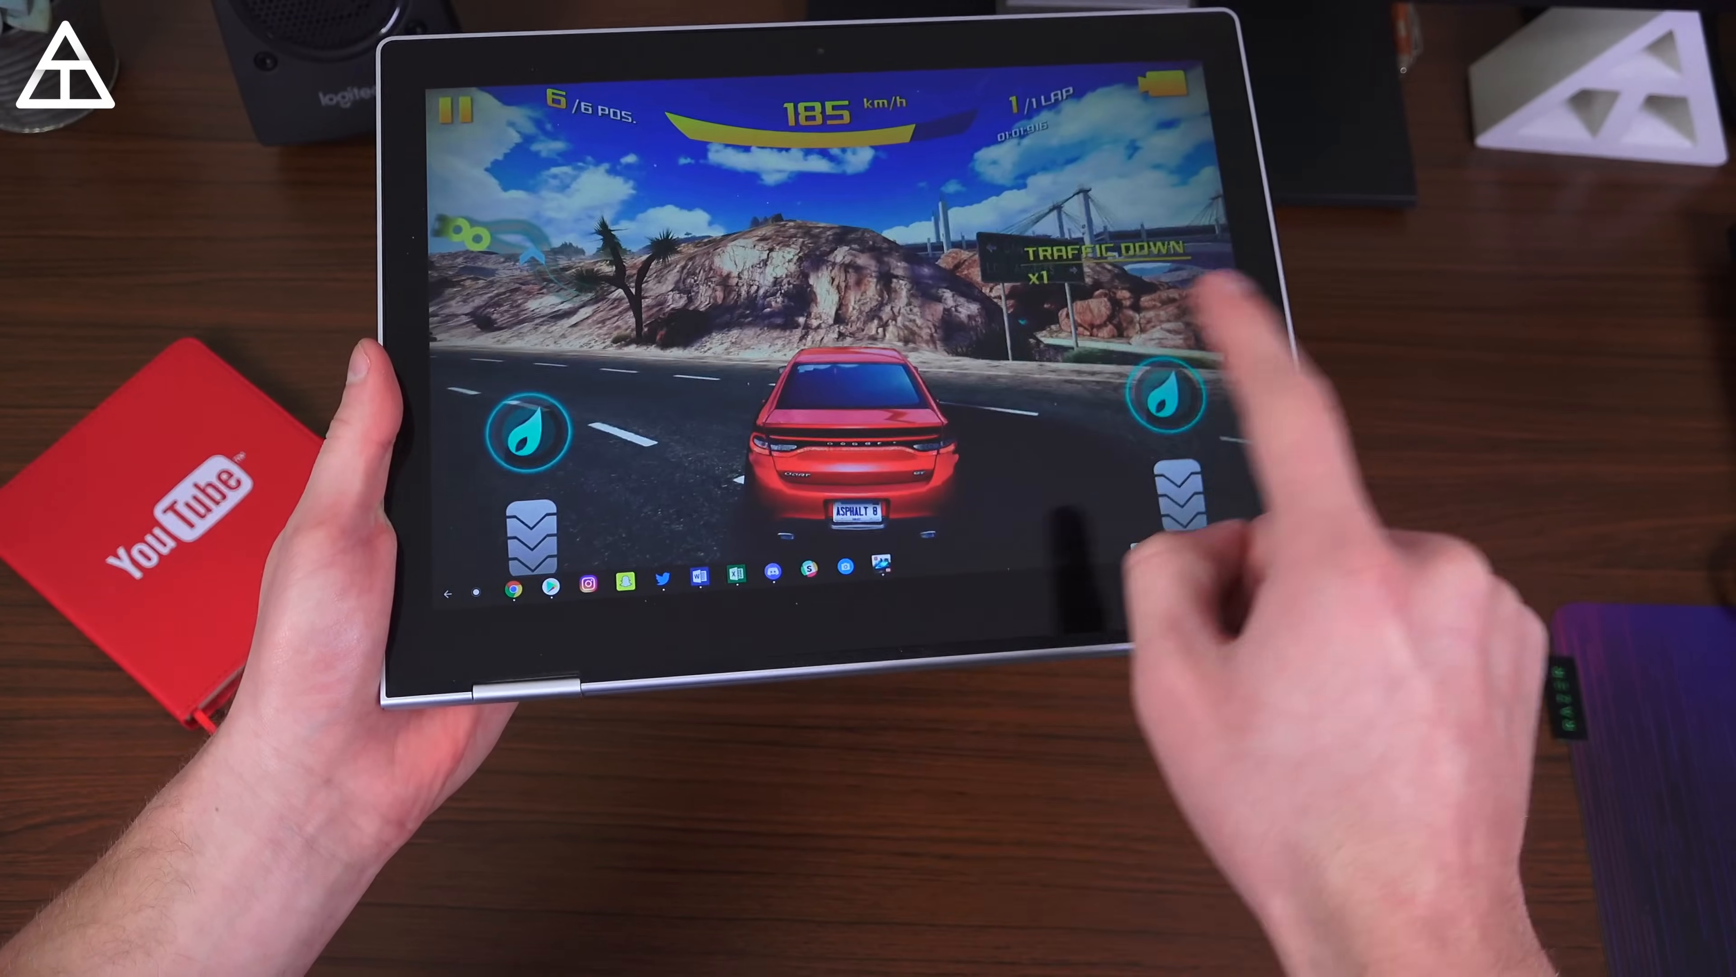
# Pause the Asphalt 8 Nevada race and switch to the Calculator from the shelf
pyautogui.click(458, 109)
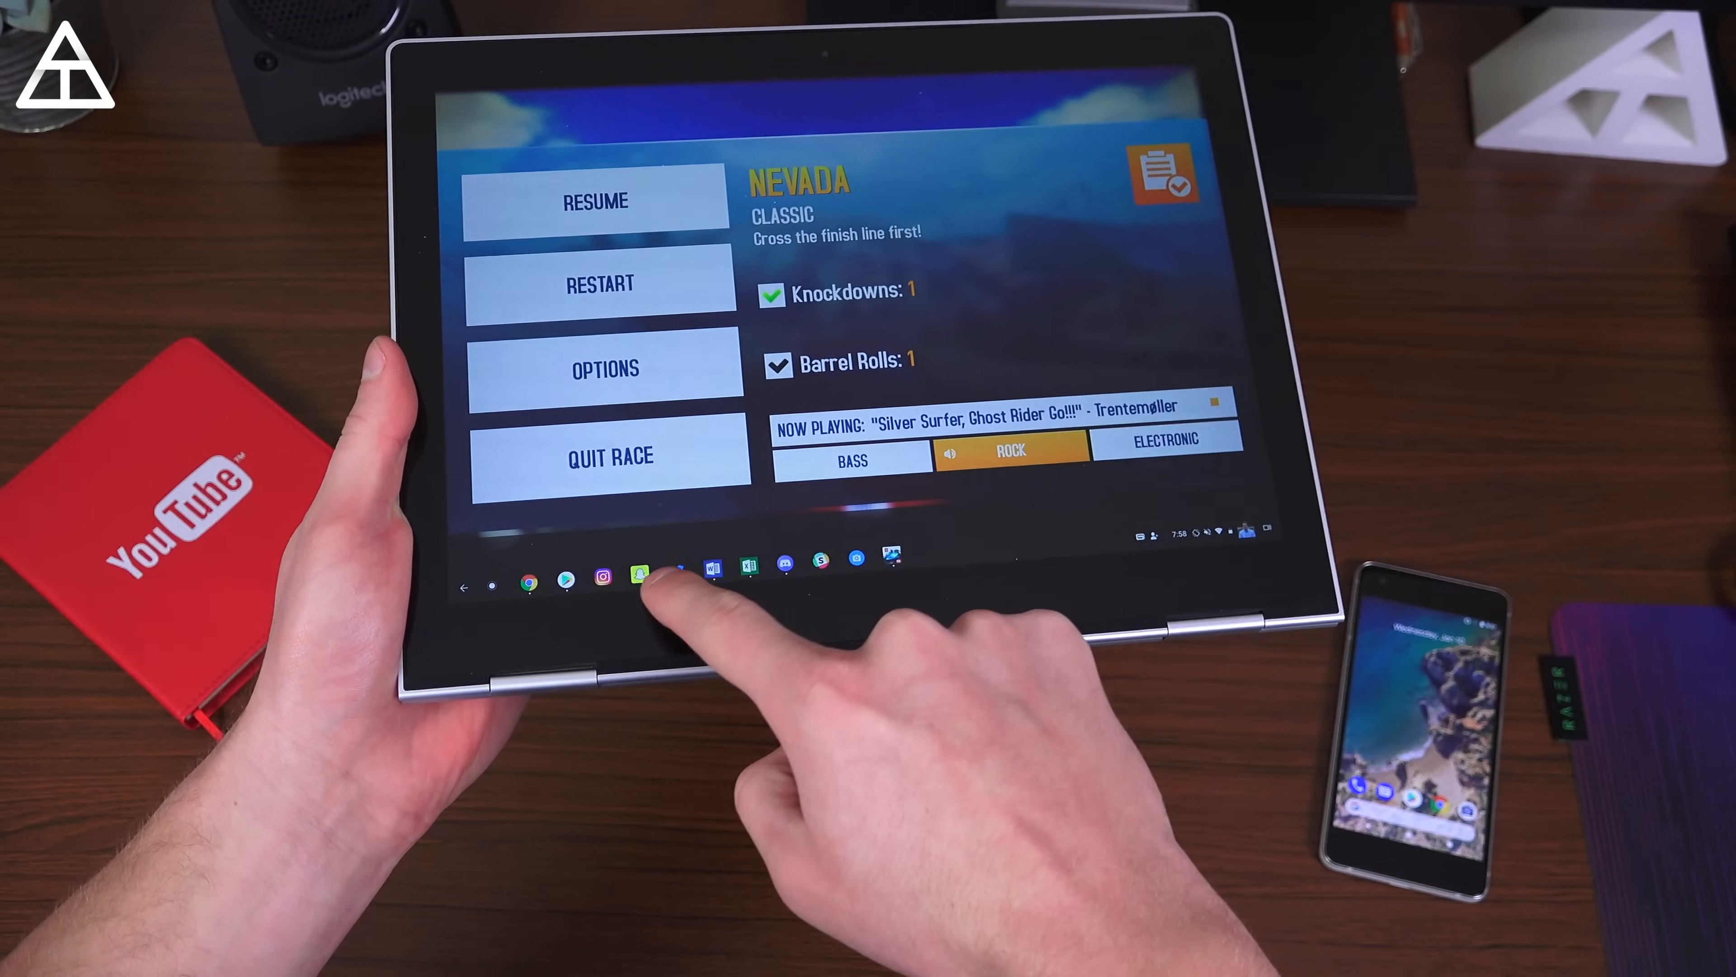
pyautogui.click(659, 577)
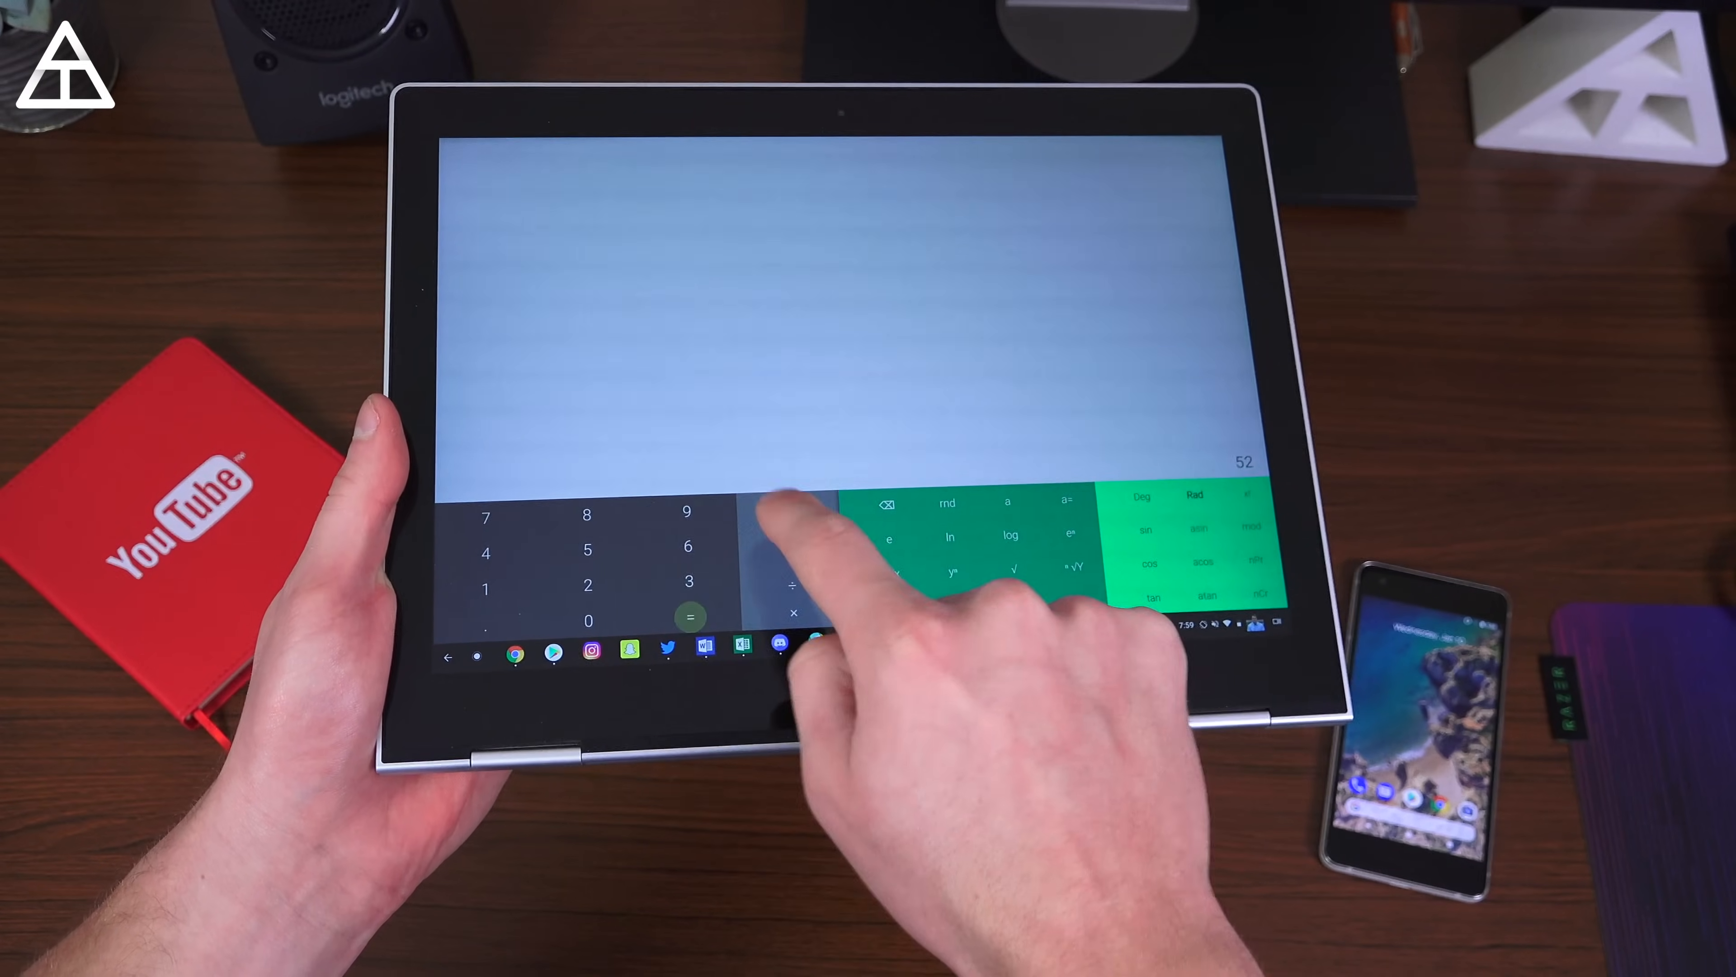
# Work out 52 + 63 = 115 then × 33 = 3795, and return to the Play Store
pyautogui.click(686, 573)
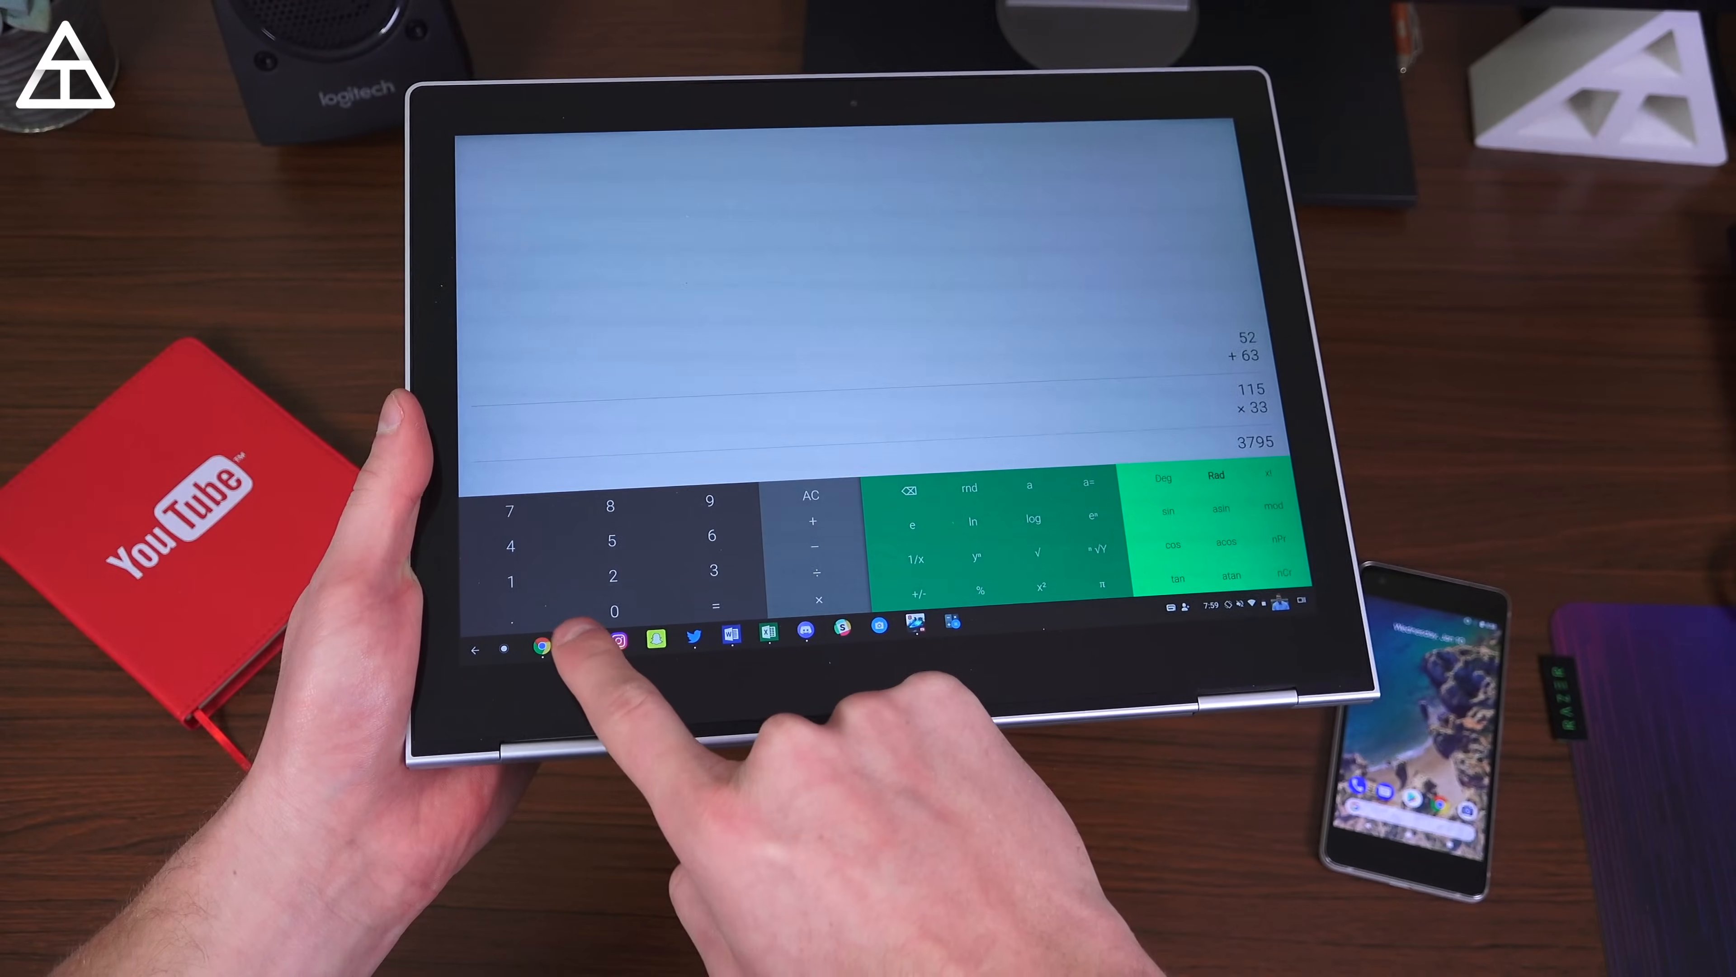
pyautogui.click(522, 645)
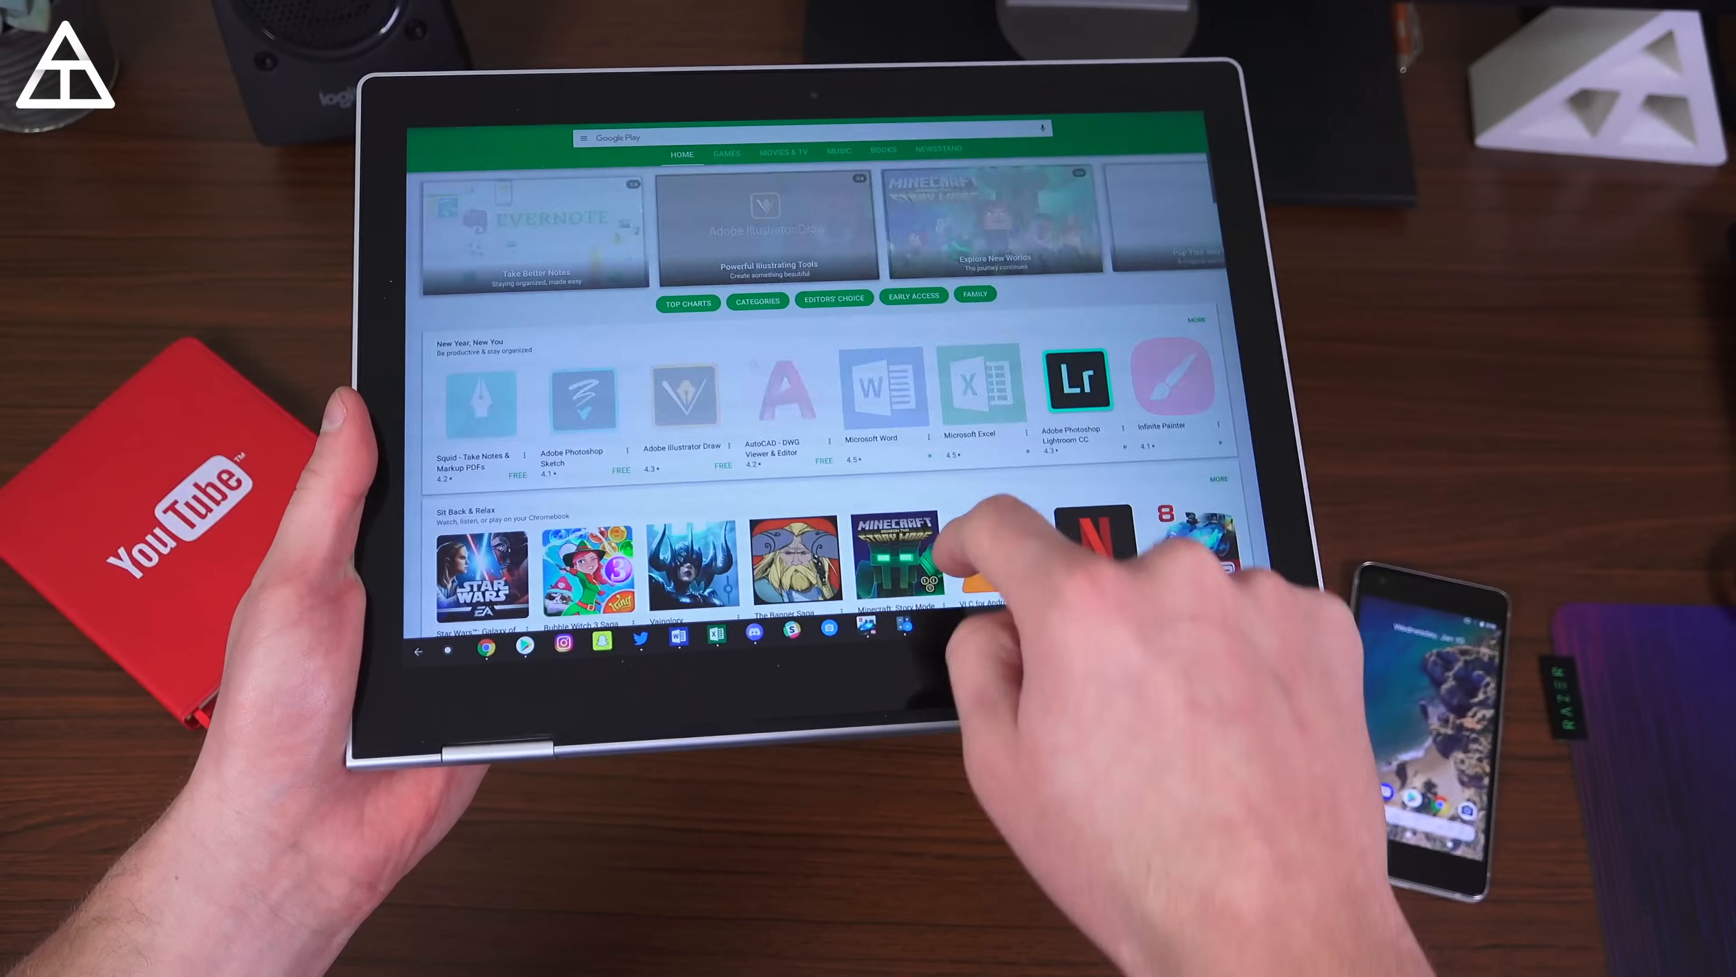